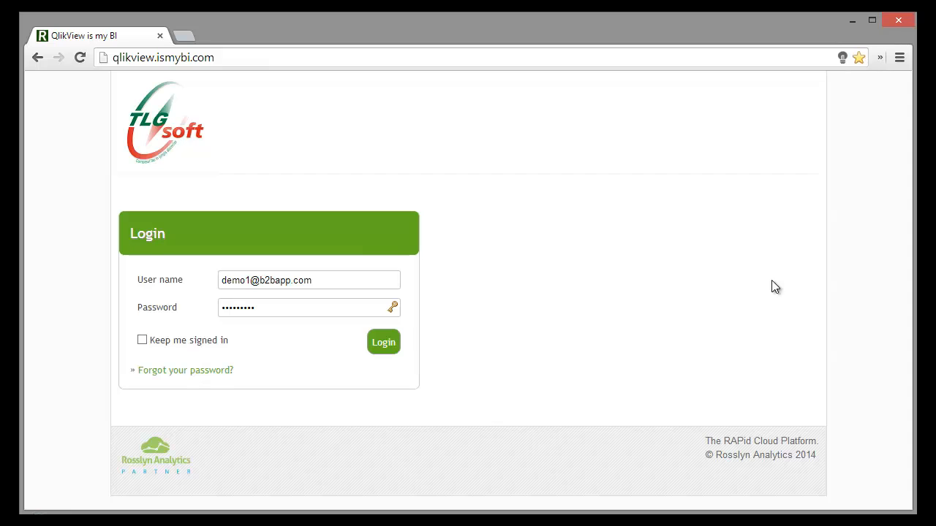
mouse_move(325, 297)
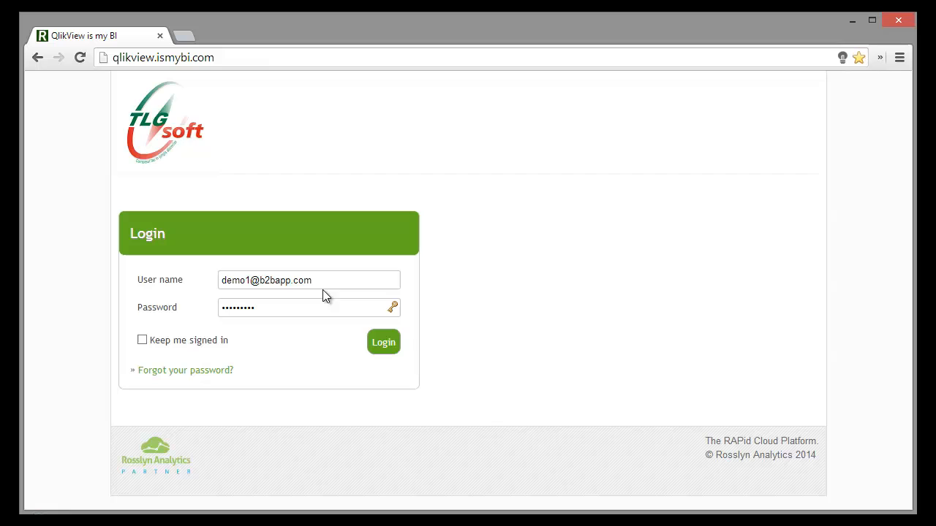
Step: Log in to the QlikView BI portal with the pre-filled demo credentials
click(384, 342)
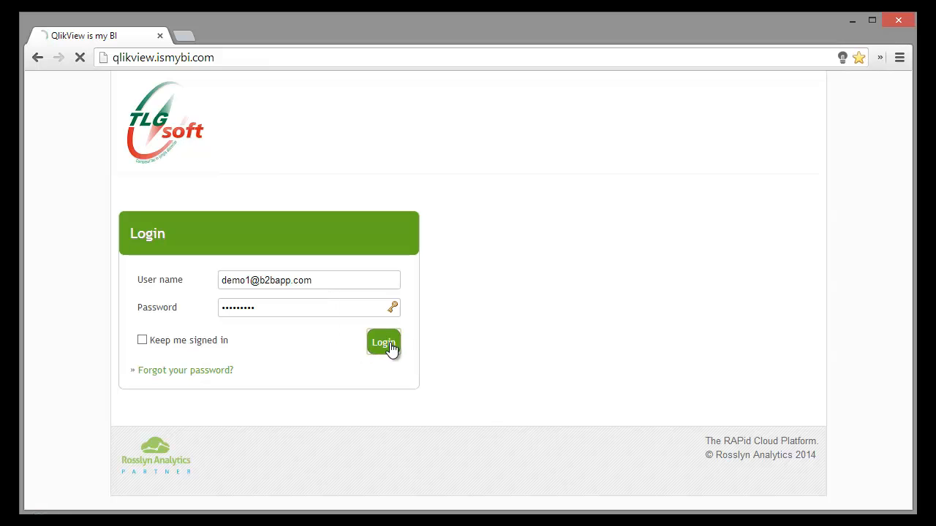
Step: Launch the Sales app from the portal's home page of BI apps
click(383, 342)
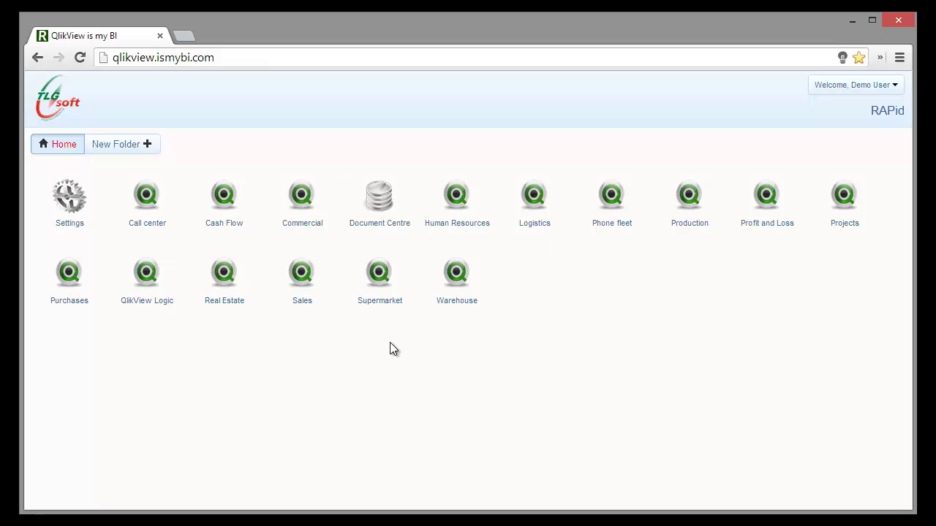
mouse_move(398, 346)
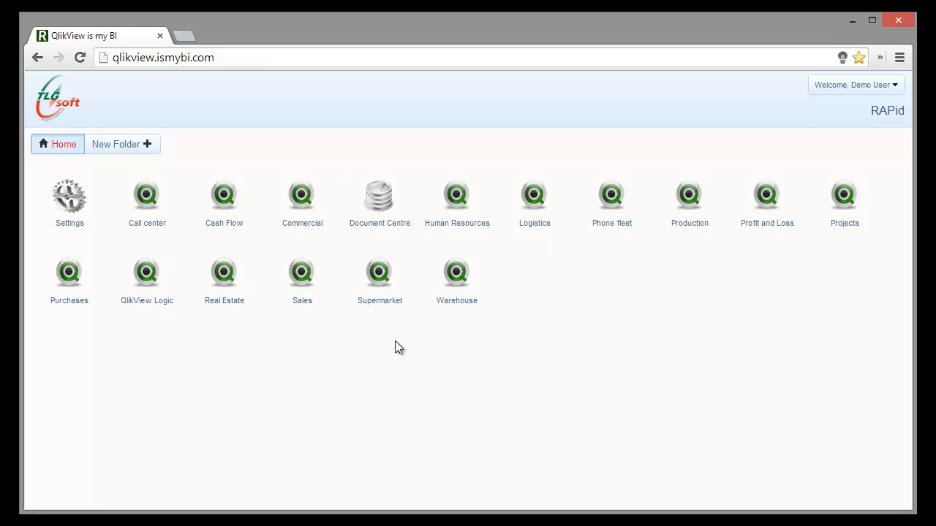
mouse_move(333, 318)
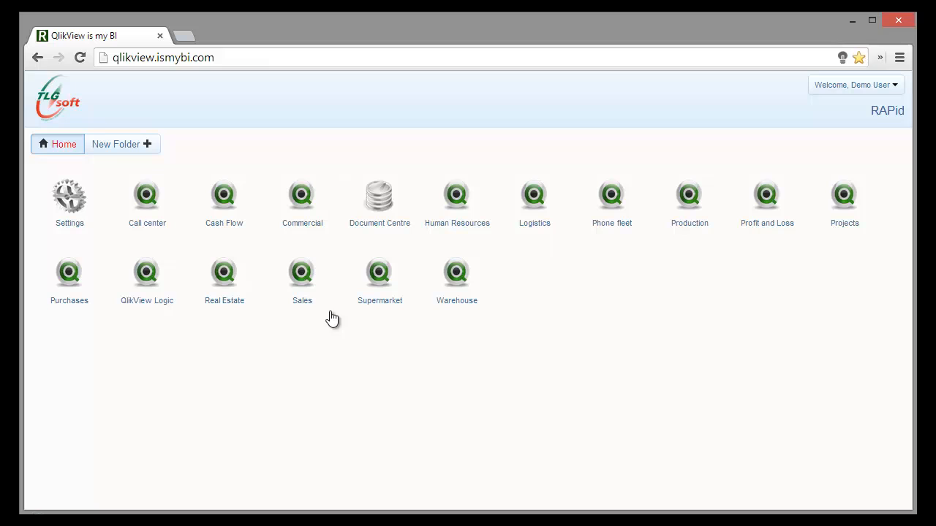
click(301, 275)
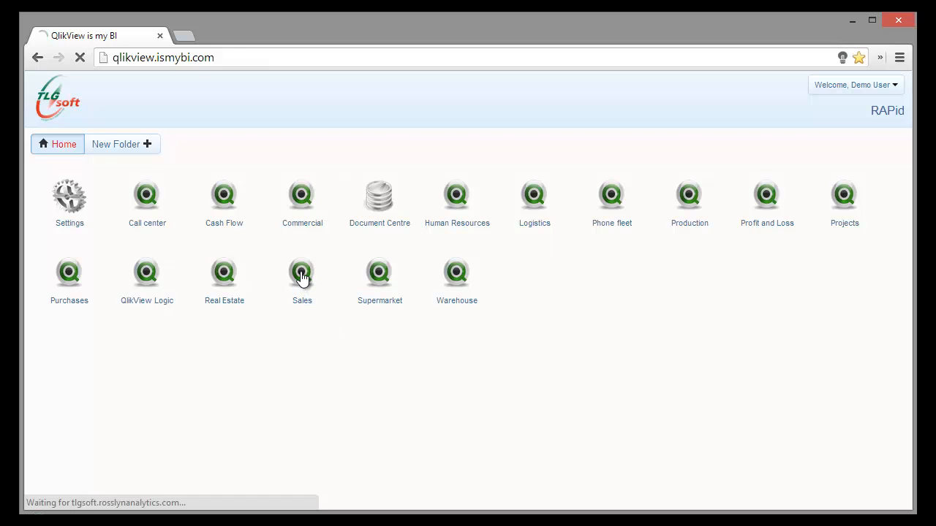
Step: Let the Sales document load onto its Intro sheet with version and reload info
click(301, 273)
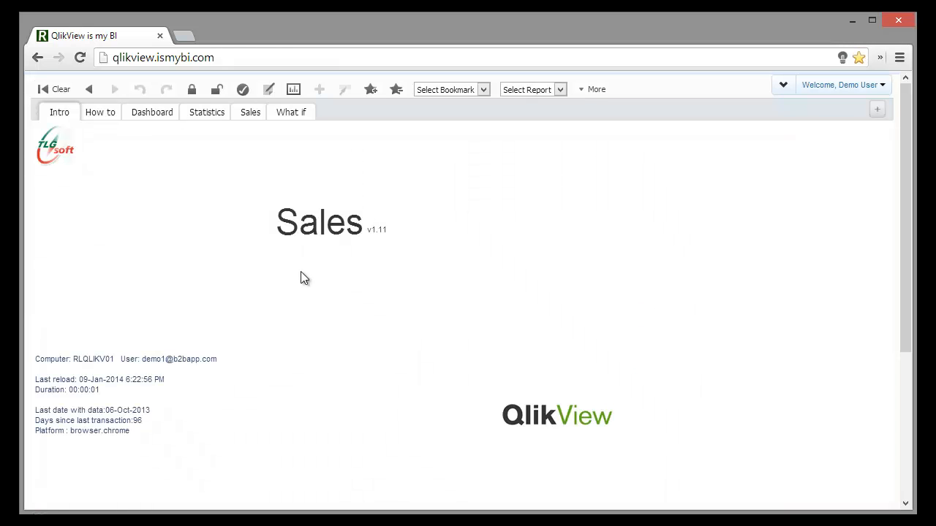
mouse_move(389, 241)
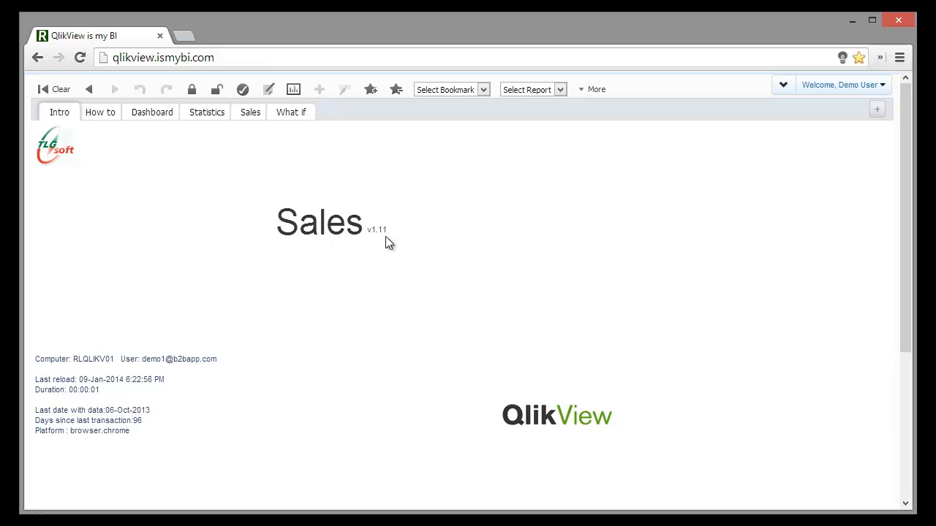
mouse_move(185, 389)
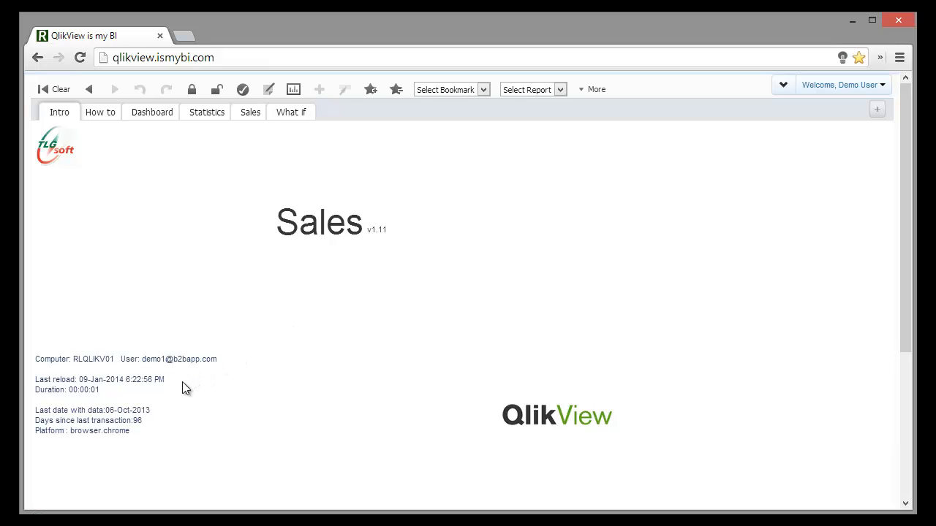
mouse_move(172, 400)
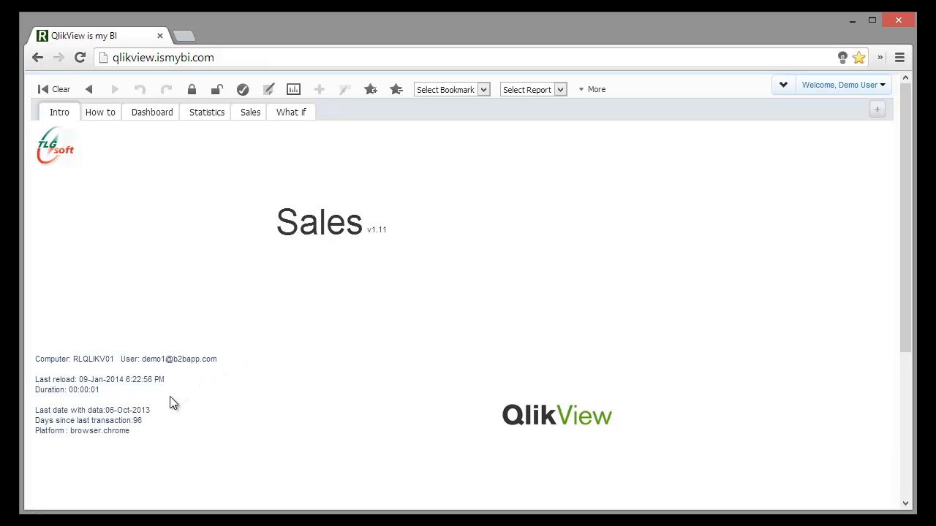
mouse_move(109, 119)
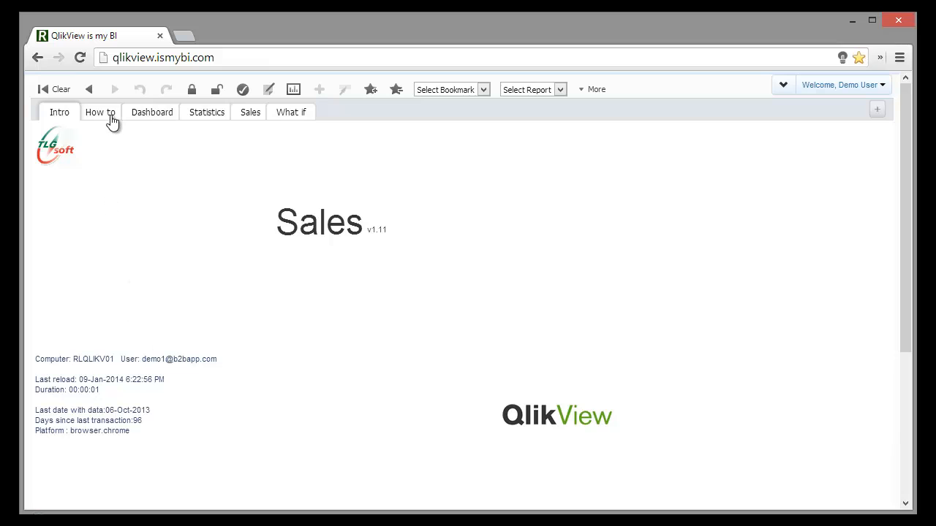
Step: Show the How to sheet with its navigation, selection and search instructions
click(99, 111)
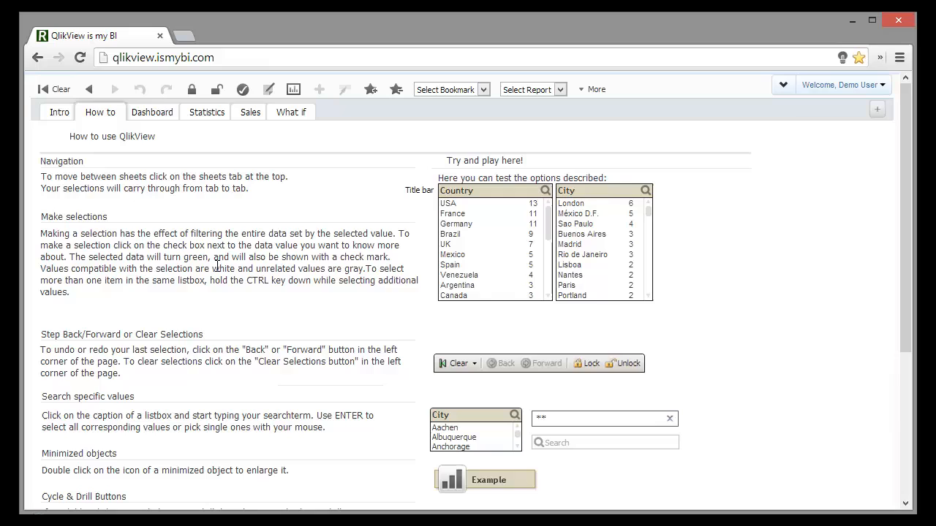
mouse_move(266, 316)
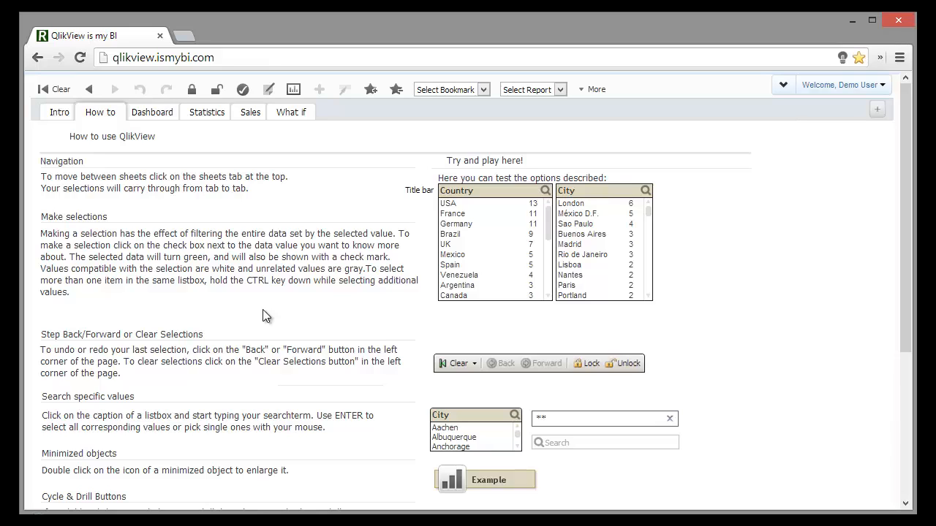
mouse_move(155, 136)
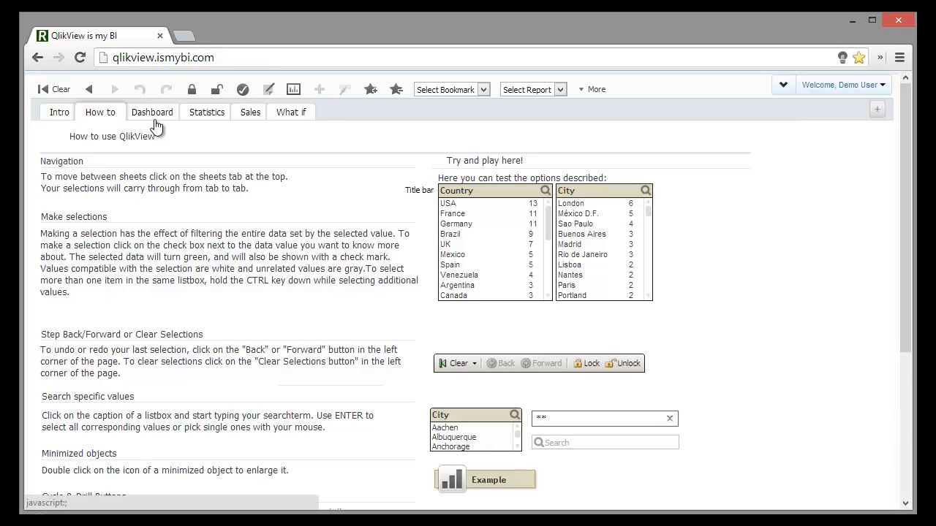
mouse_move(178, 131)
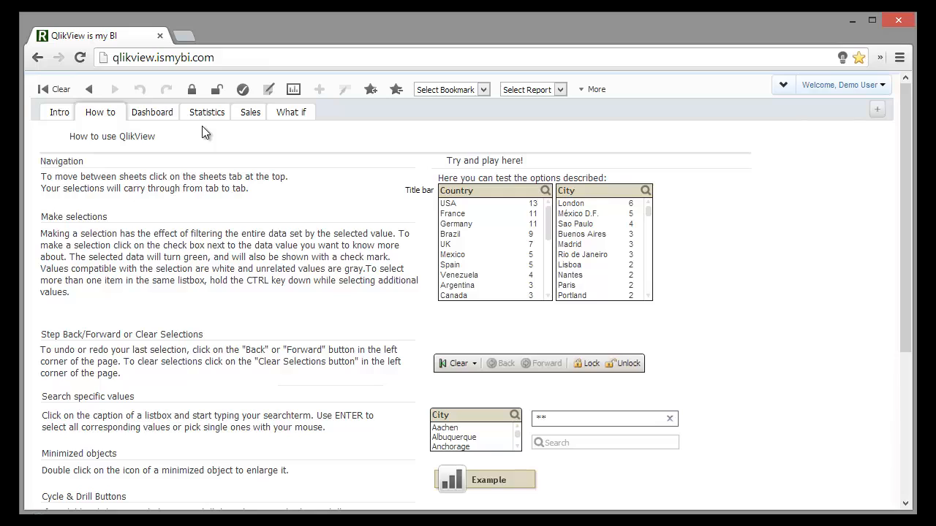
mouse_move(256, 137)
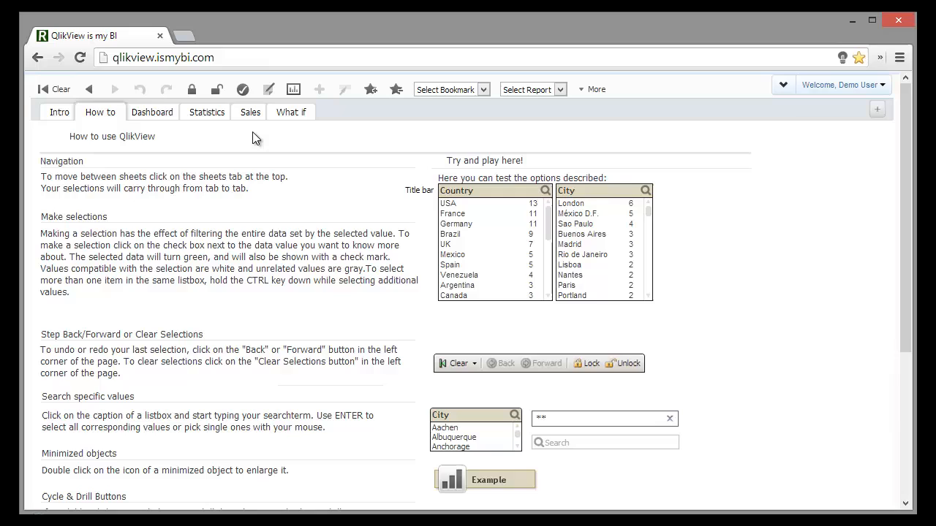
mouse_move(285, 143)
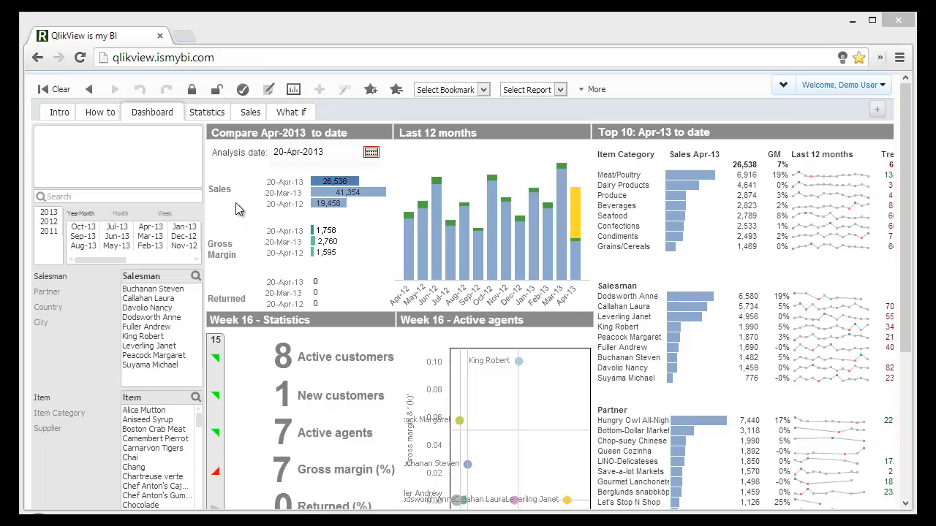
mouse_move(264, 205)
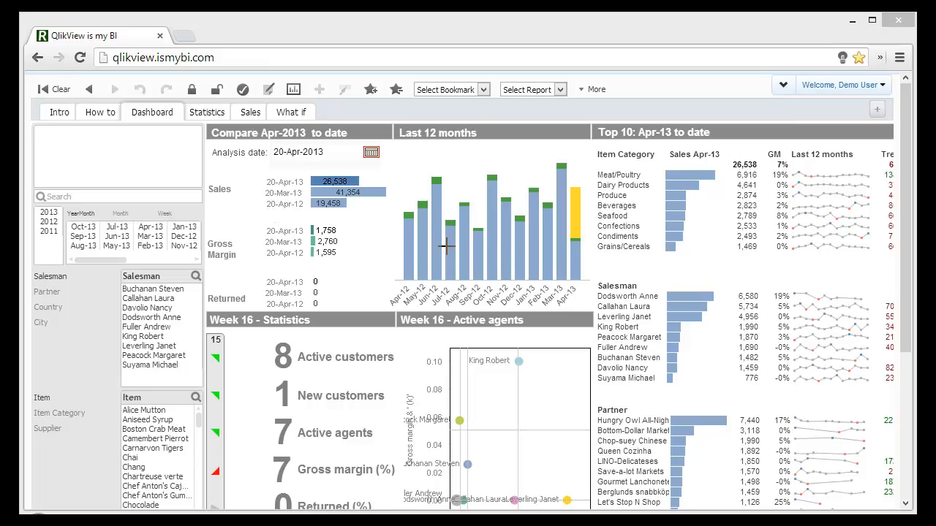
mouse_move(471, 248)
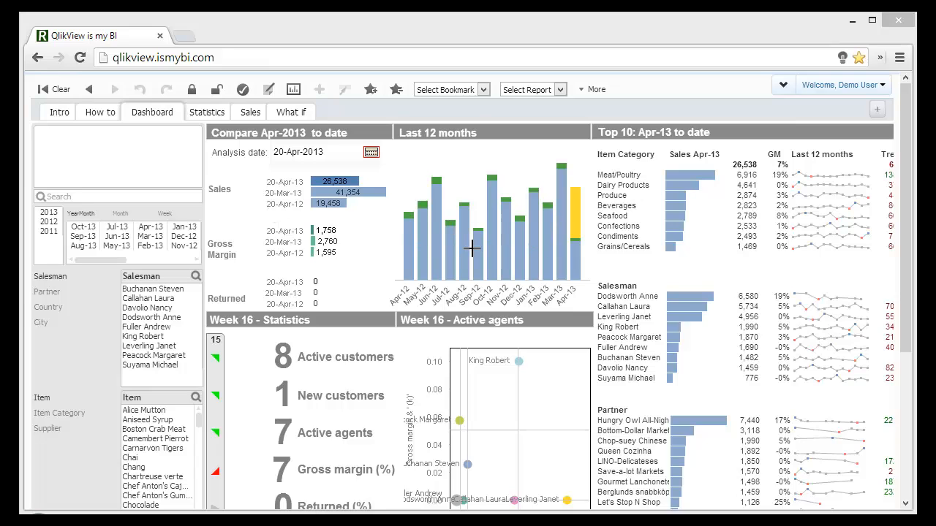
mouse_move(397, 339)
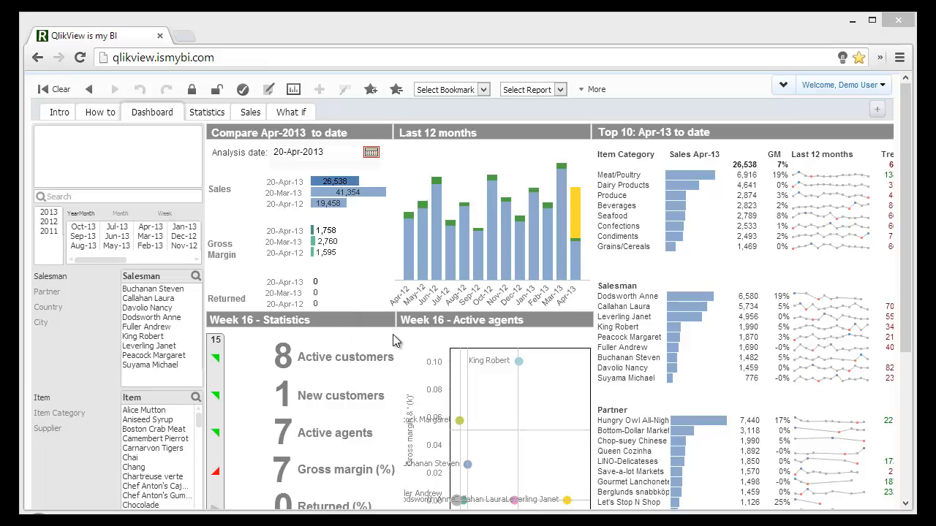
mouse_move(386, 515)
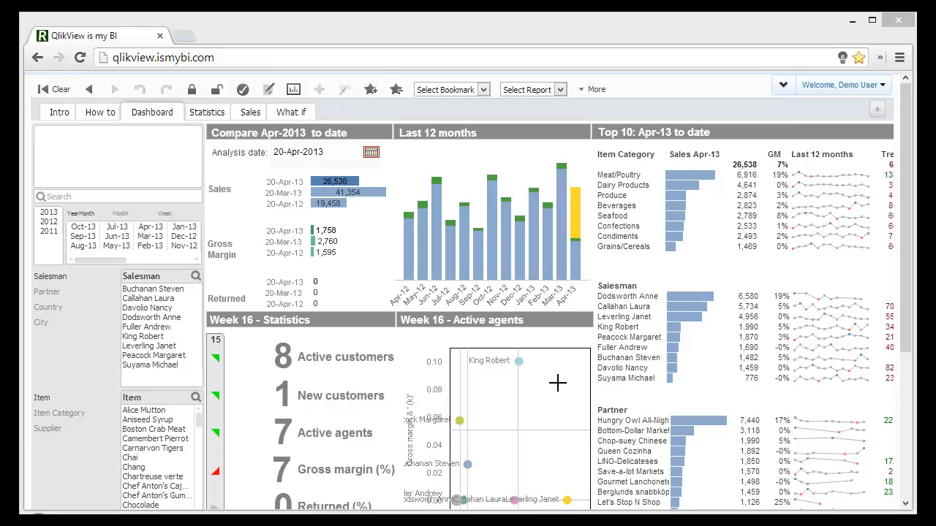
mouse_move(711, 217)
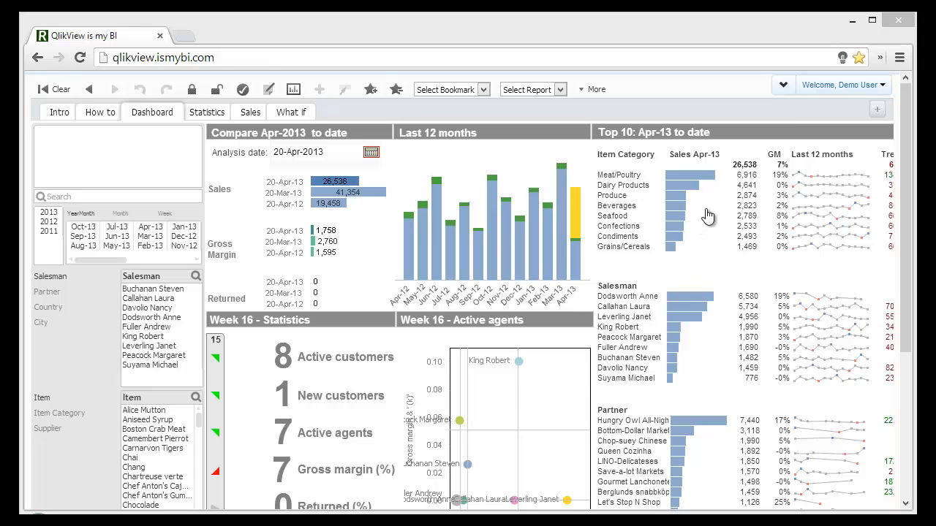
mouse_move(709, 212)
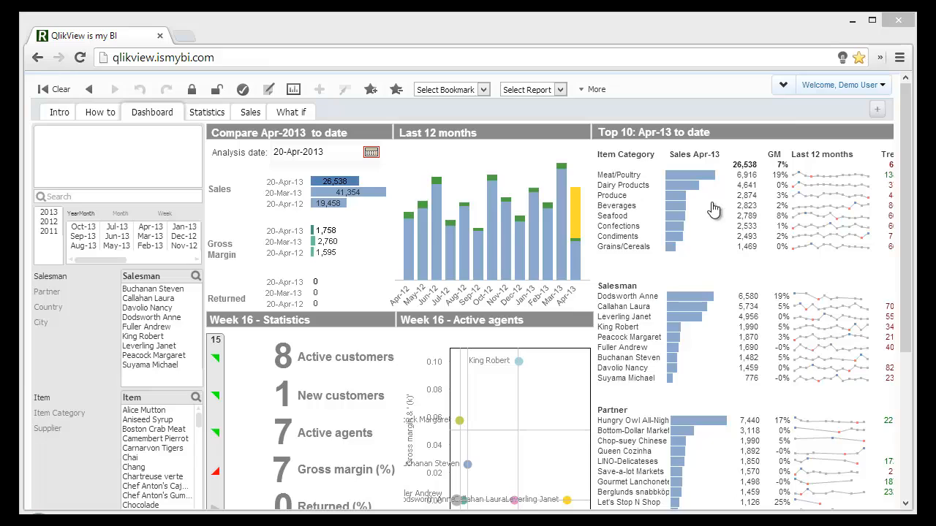
mouse_move(635, 295)
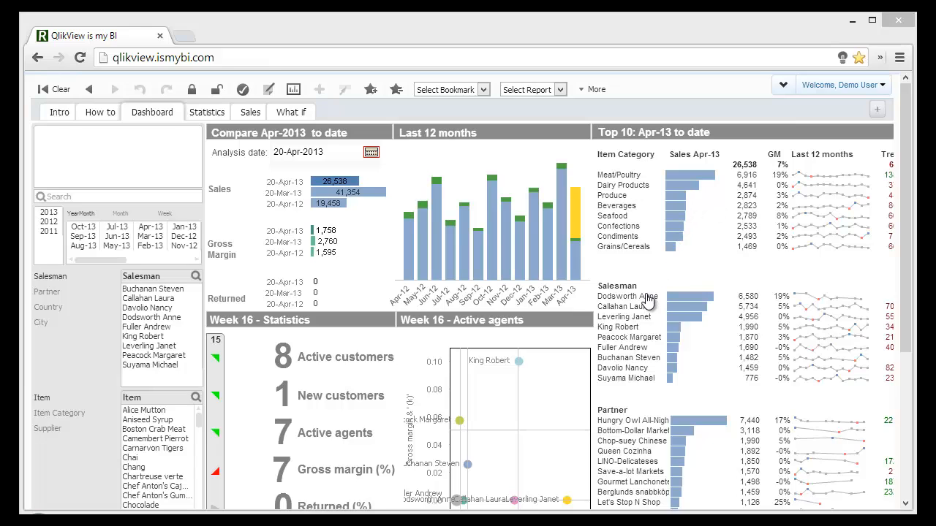
mouse_move(637, 430)
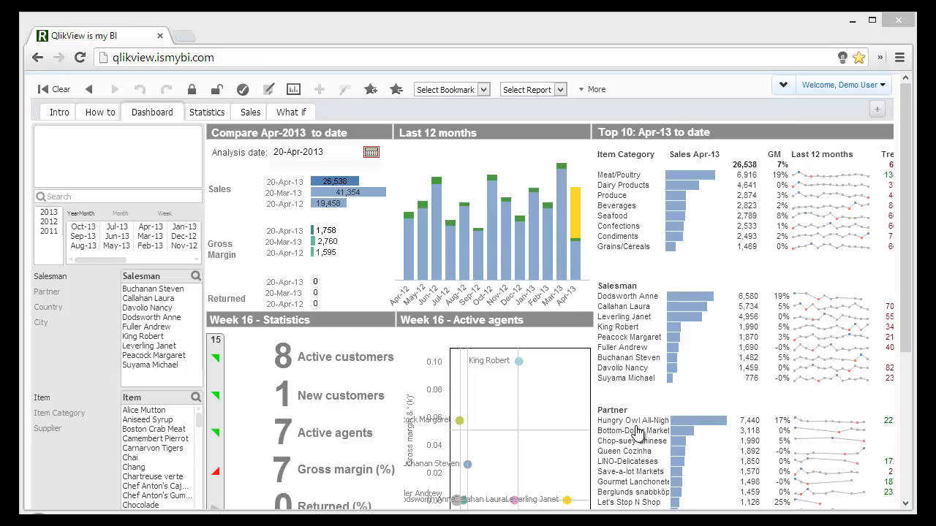
mouse_move(563, 418)
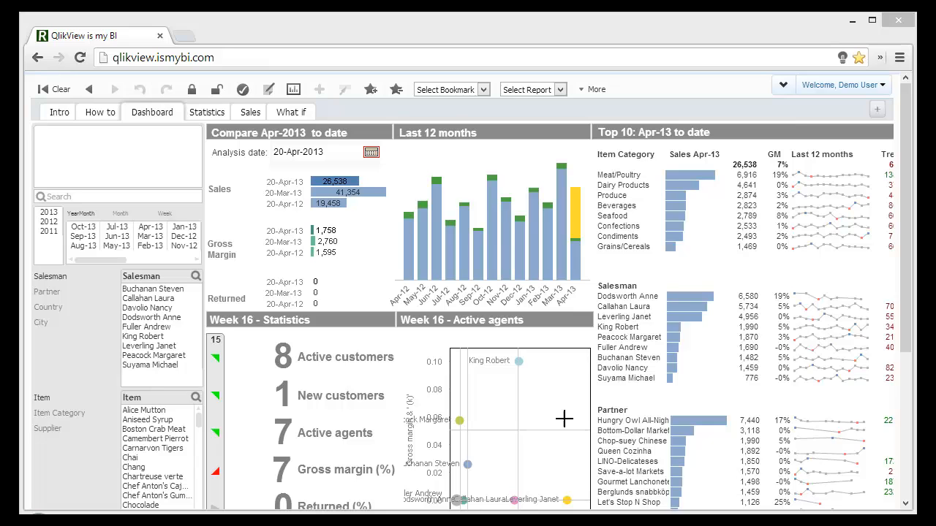
click(371, 152)
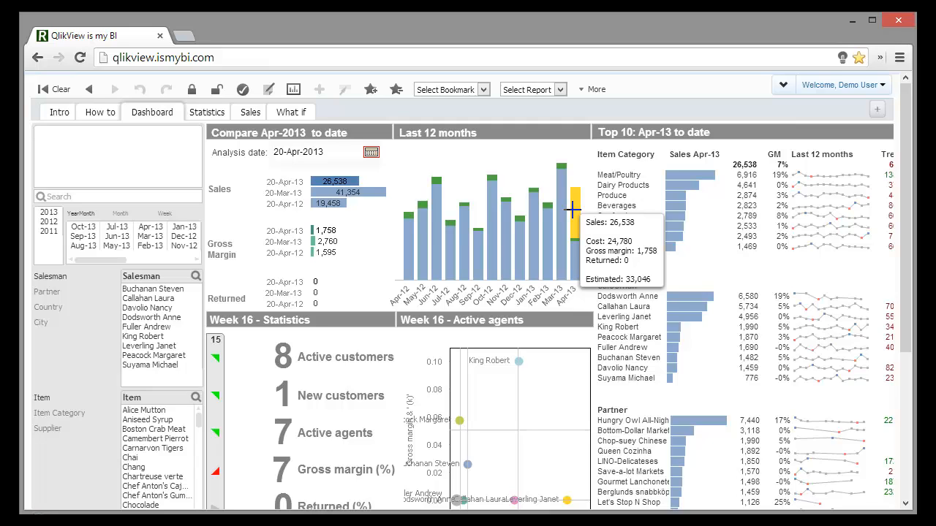
mouse_move(560, 219)
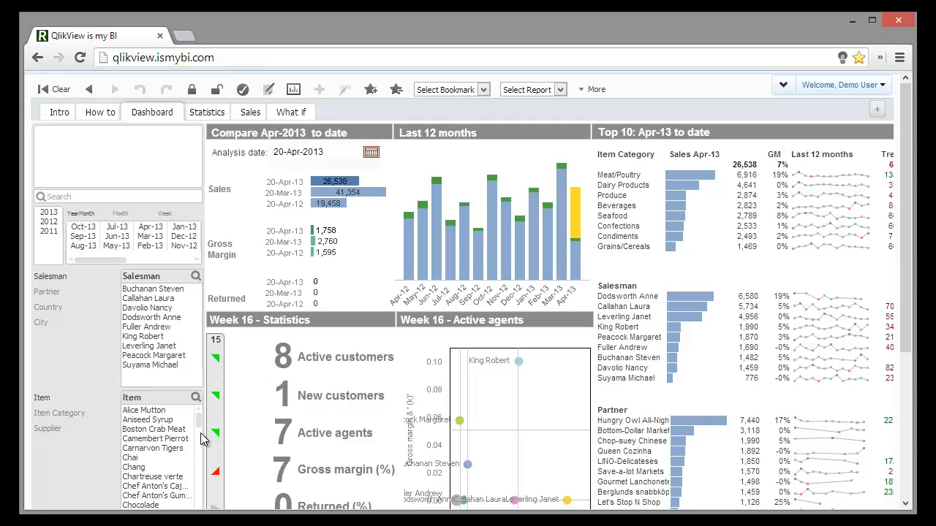
mouse_move(216, 363)
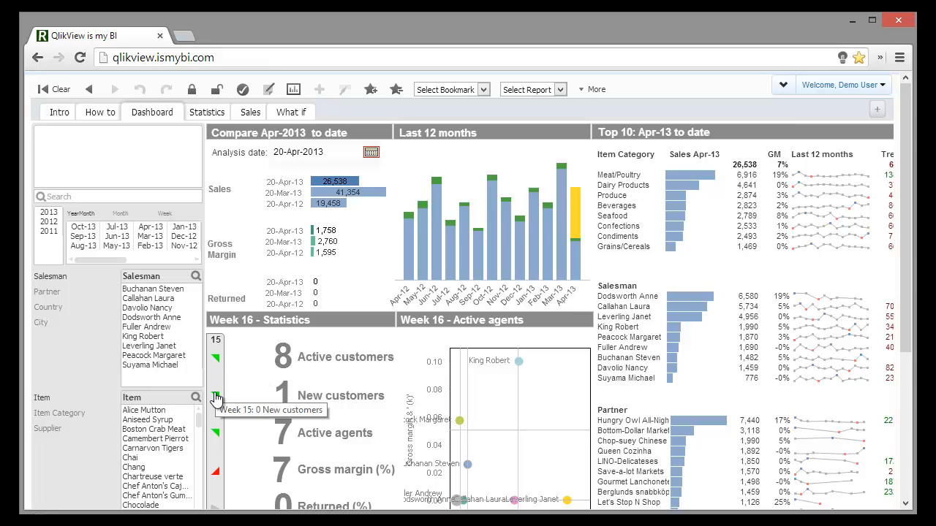
mouse_move(216, 439)
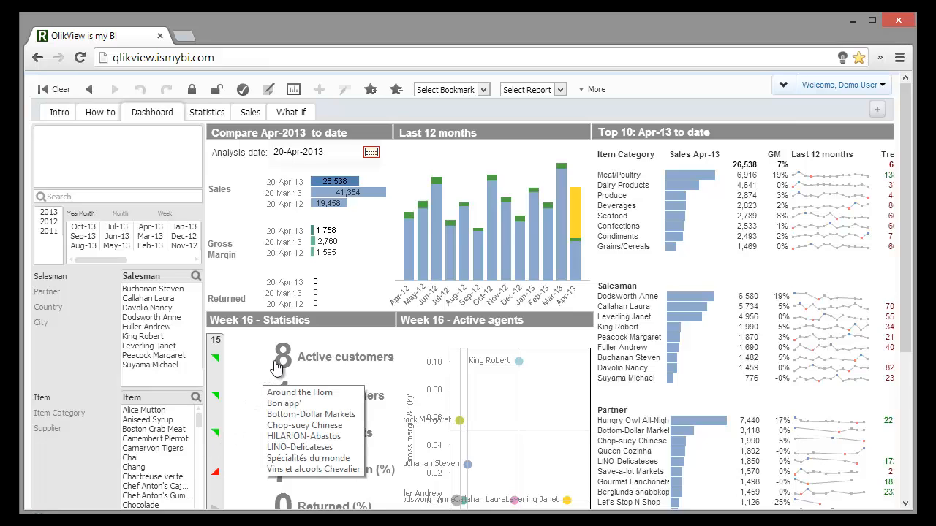
mouse_move(286, 368)
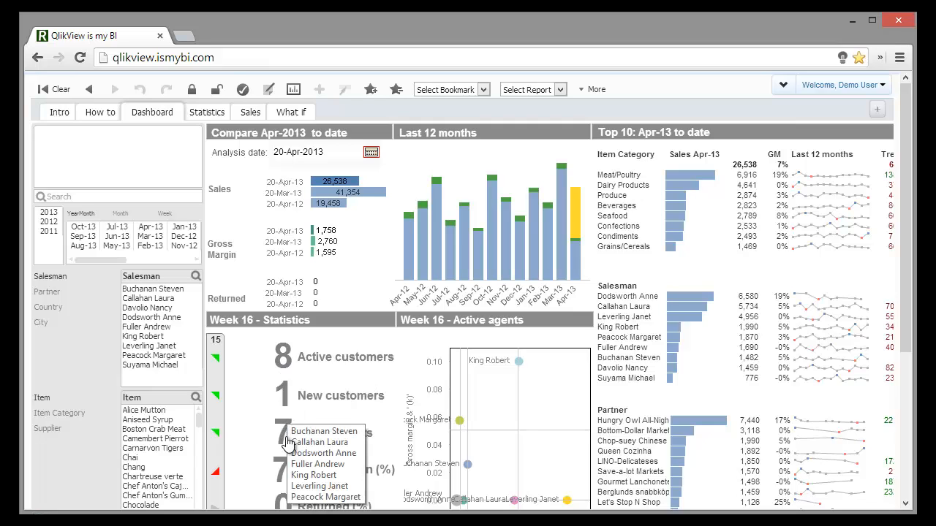
mouse_move(289, 450)
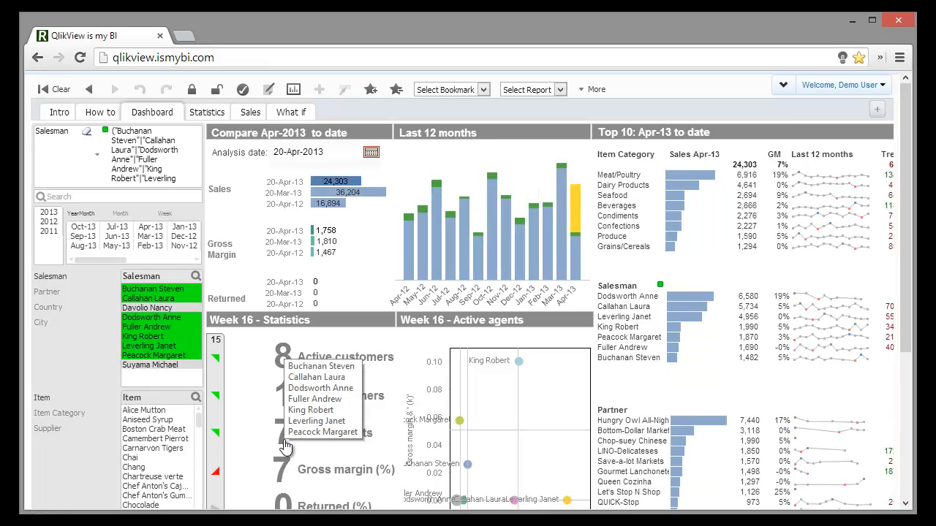
mouse_move(281, 442)
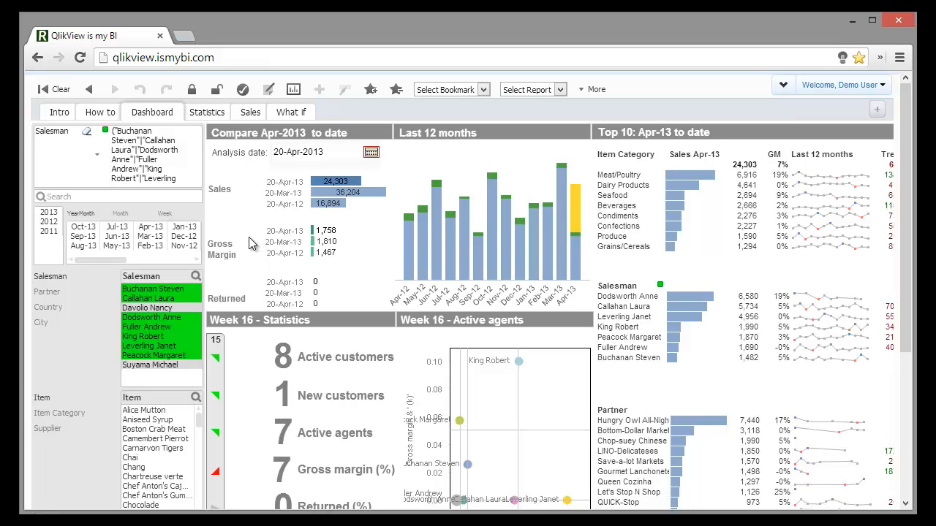
mouse_move(514, 407)
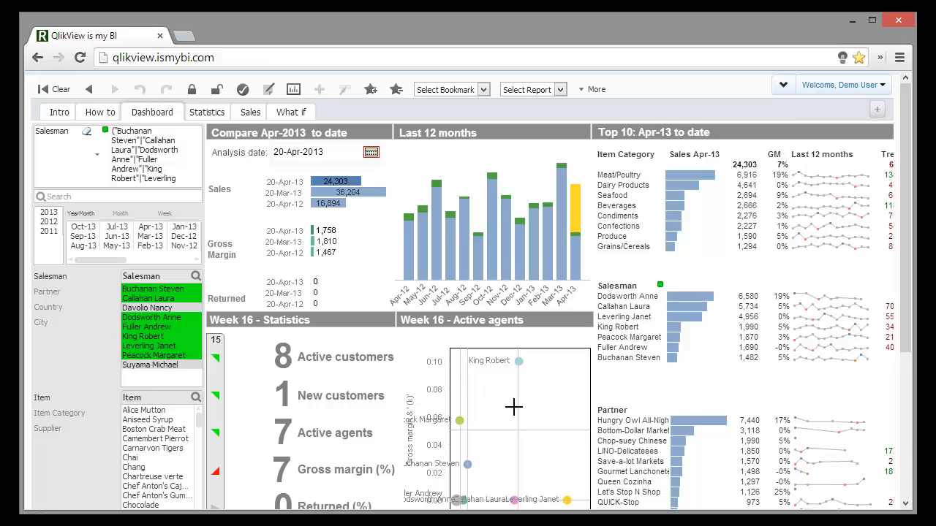
mouse_move(549, 430)
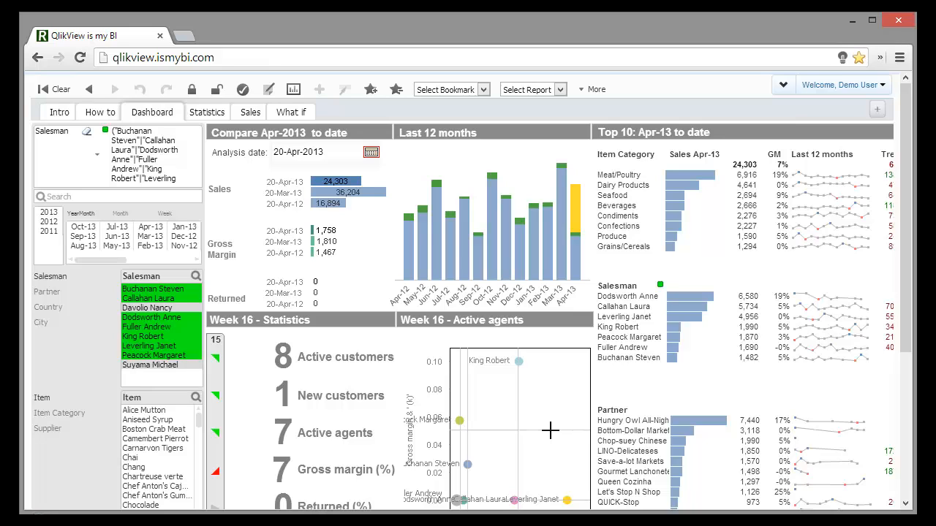
mouse_move(516, 361)
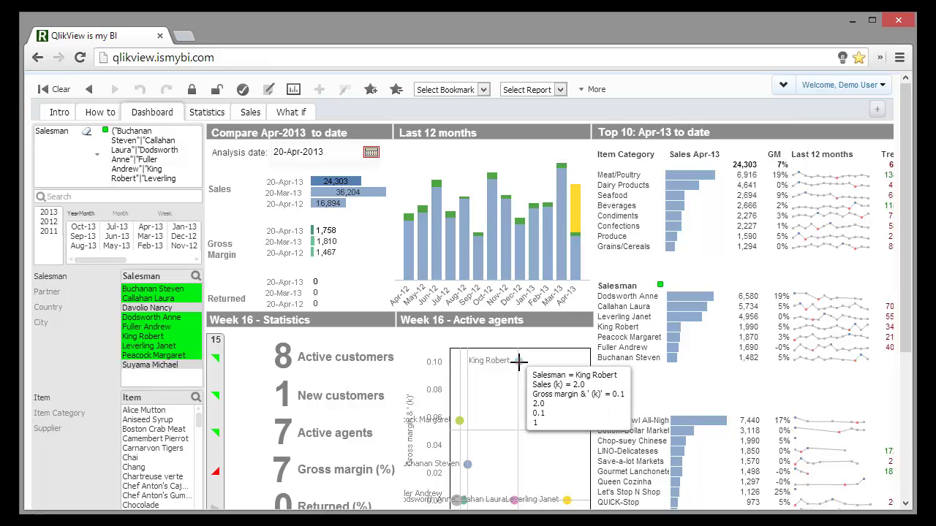
click(144, 335)
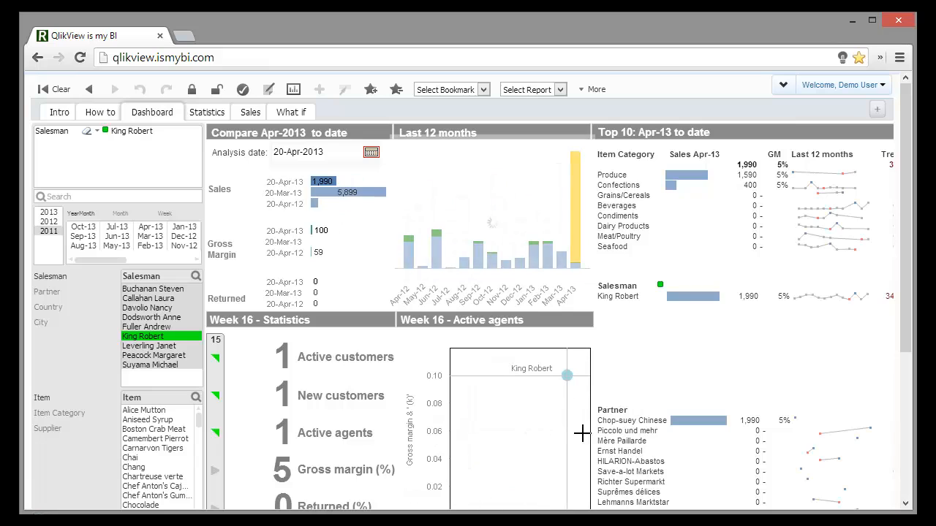
mouse_move(740, 453)
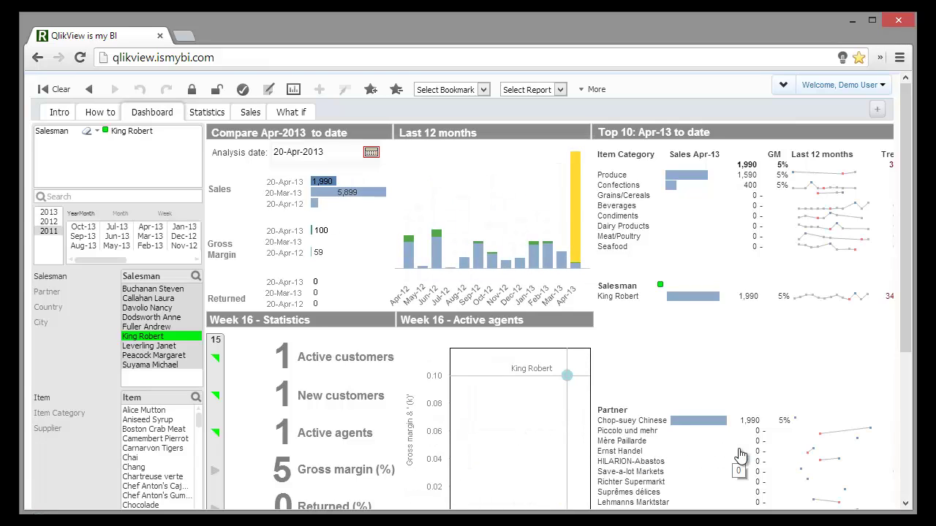
mouse_move(719, 439)
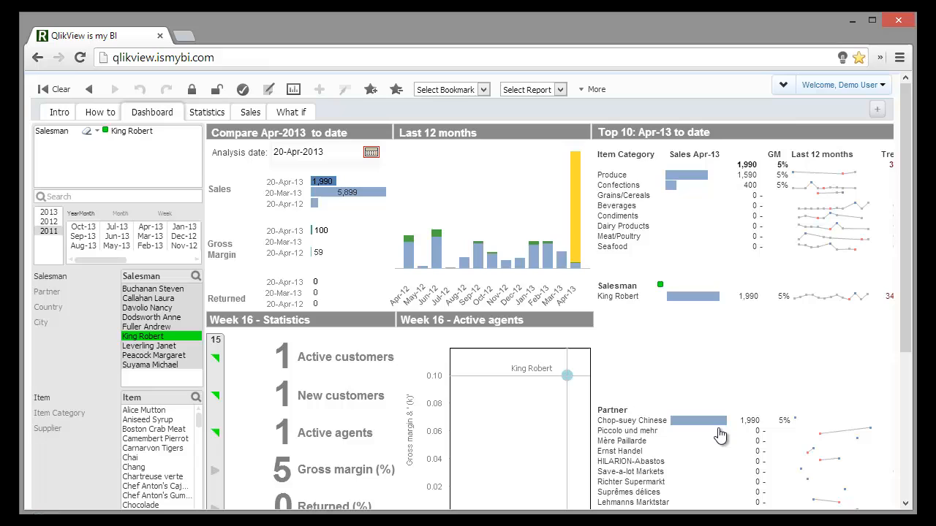
mouse_move(713, 168)
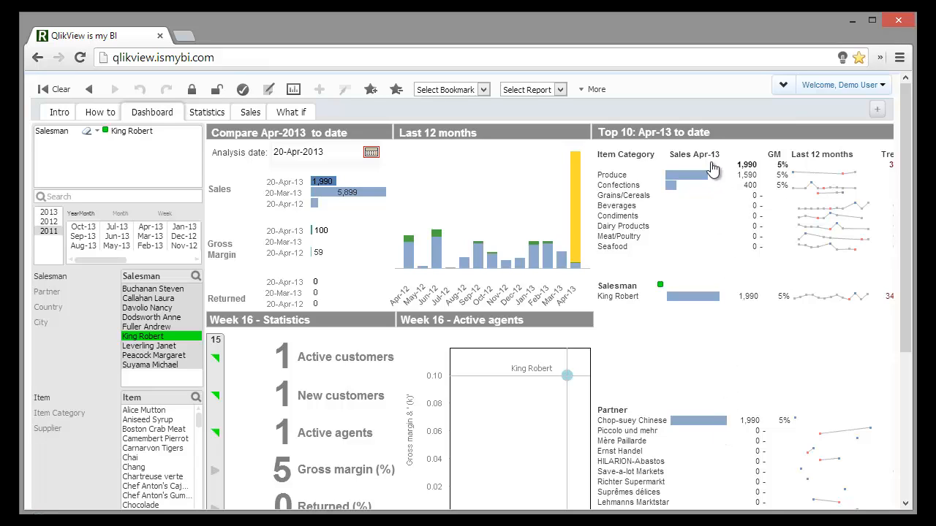
mouse_move(701, 236)
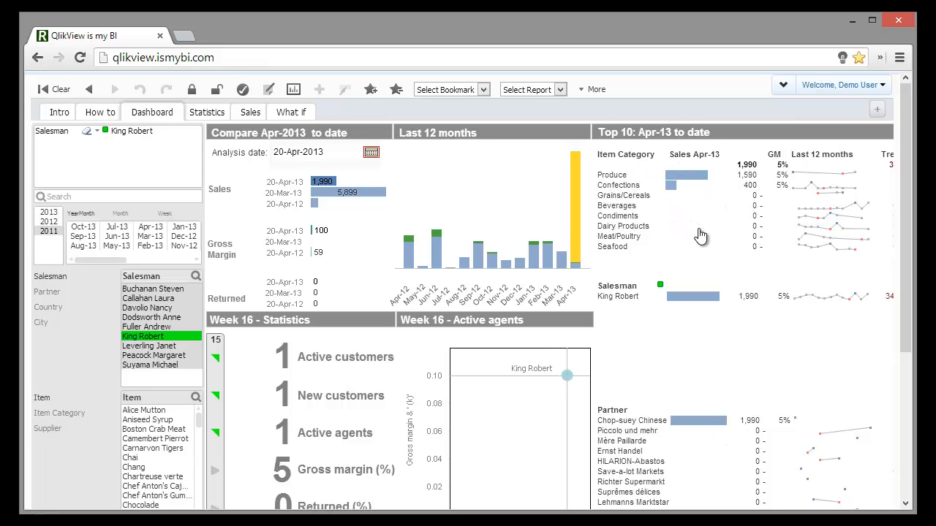
mouse_move(775, 192)
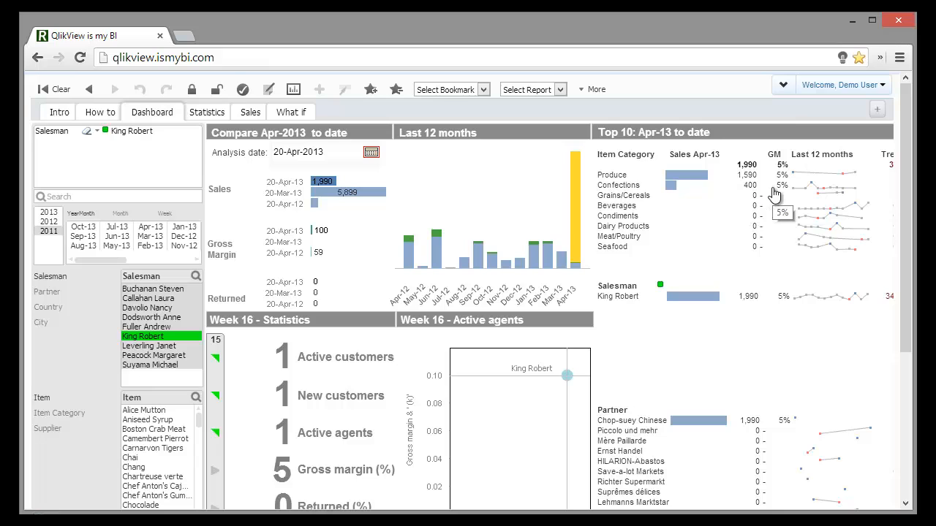
mouse_move(746, 214)
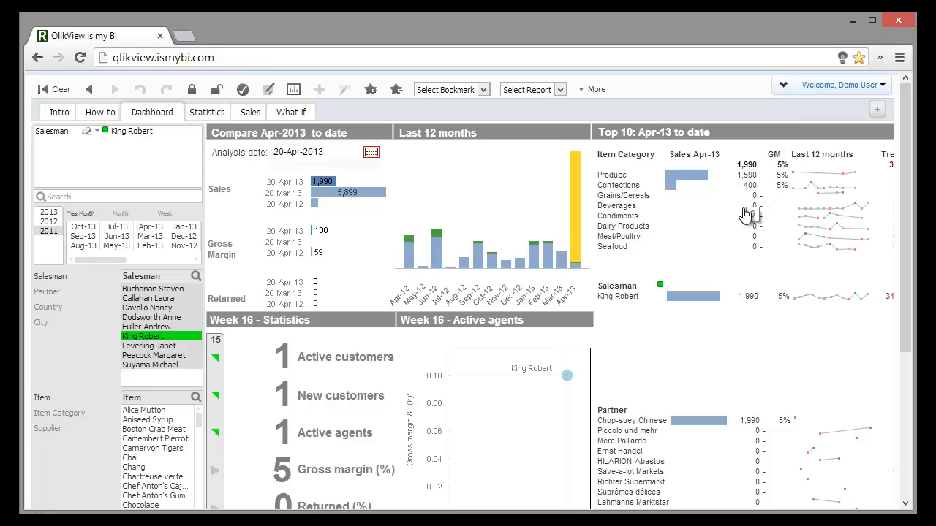
mouse_move(483, 280)
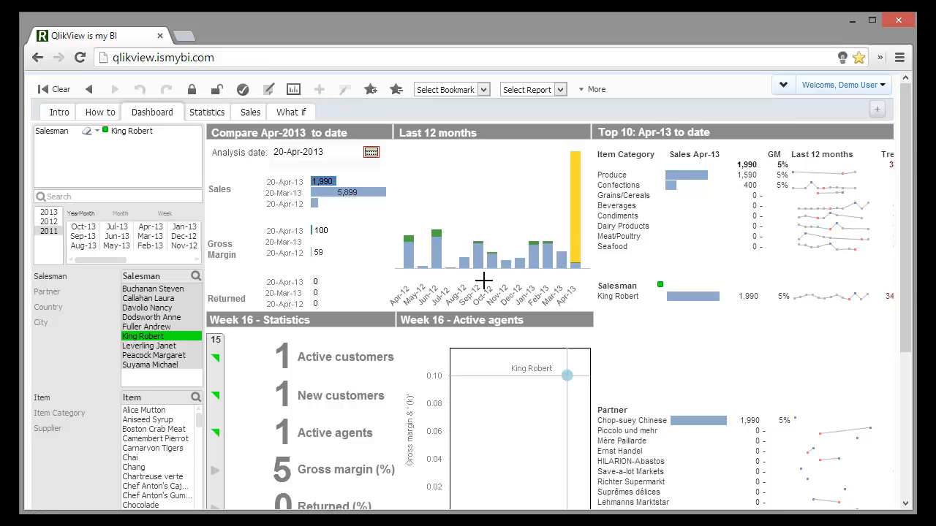
mouse_move(361, 353)
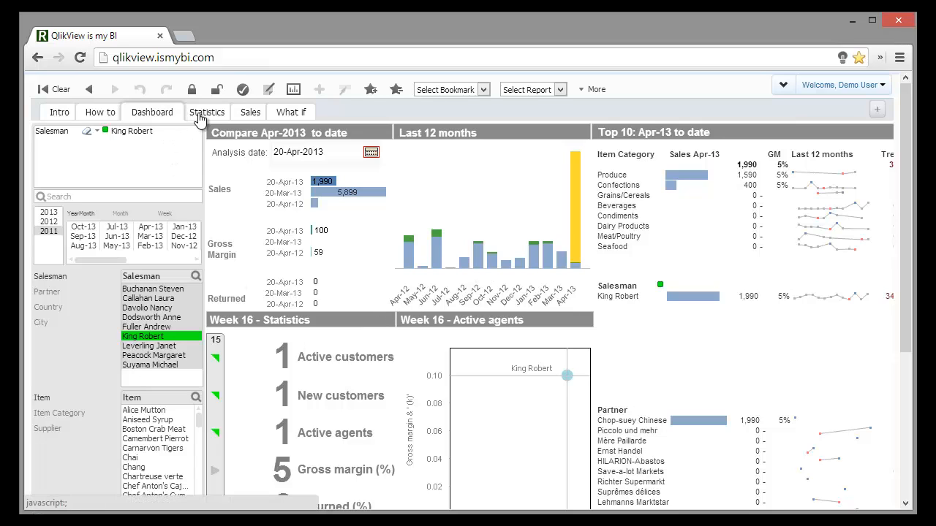
click(208, 111)
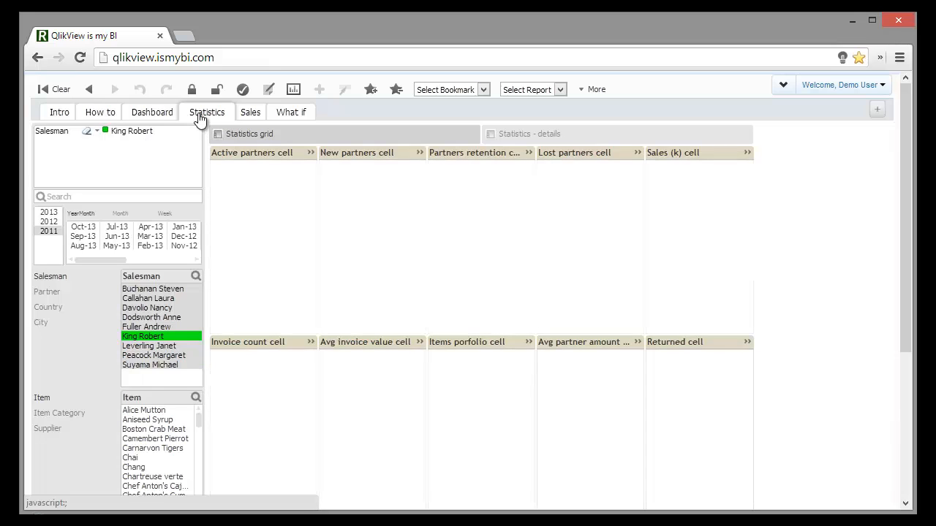
click(207, 111)
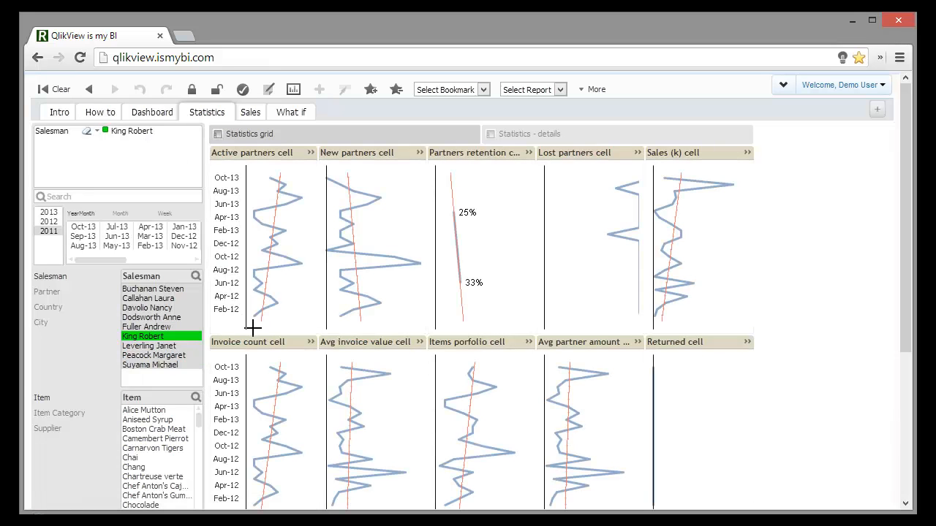
mouse_move(281, 197)
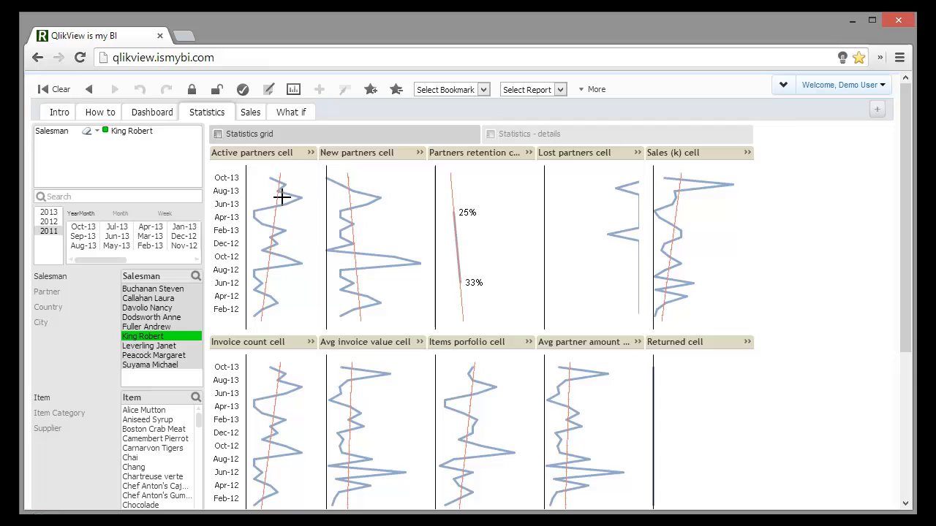
mouse_move(551, 351)
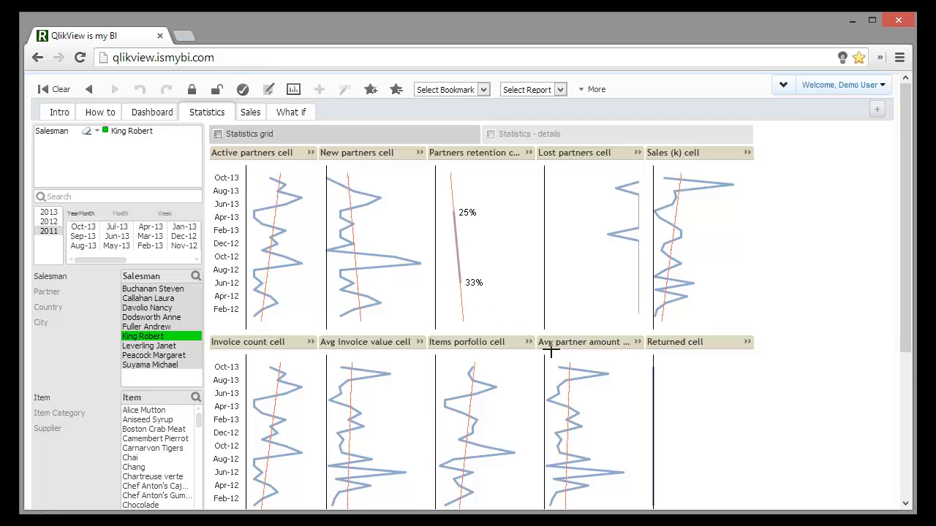
mouse_move(567, 398)
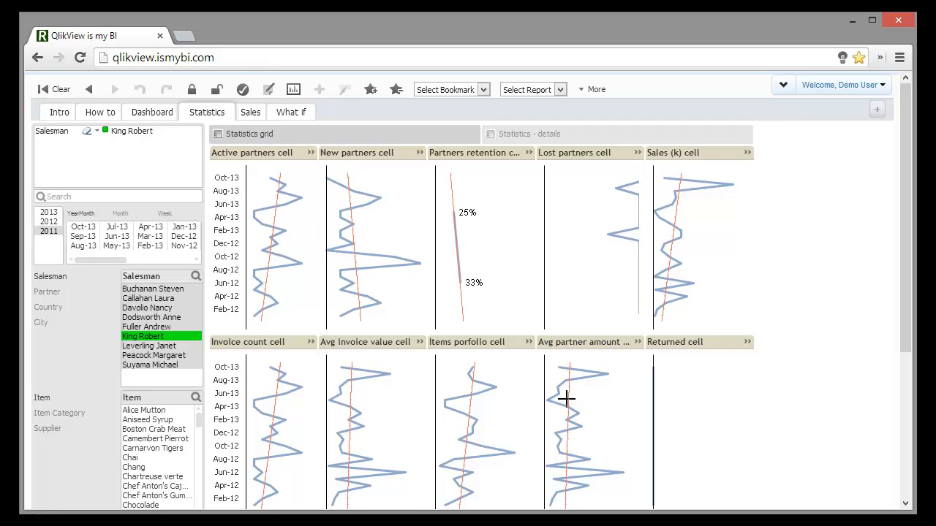
mouse_move(709, 450)
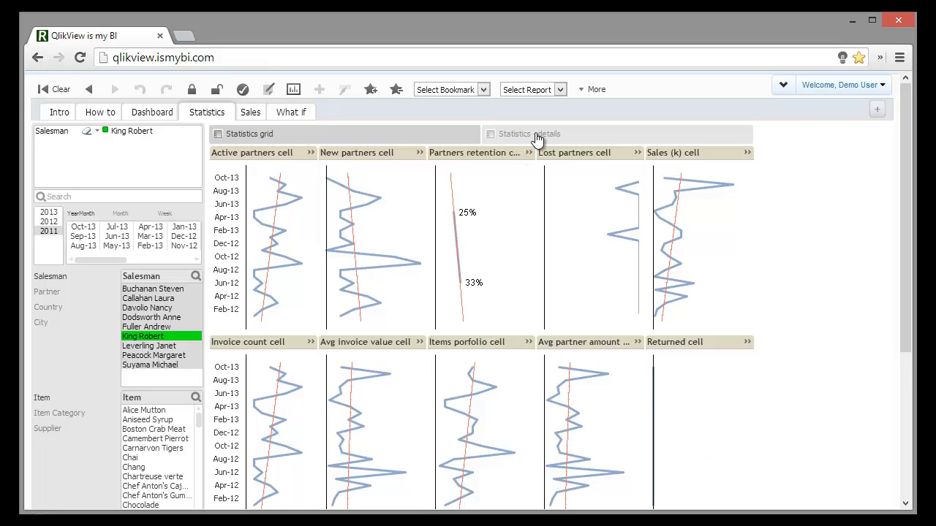
Step: In Statistics details, chart the Sales (k) trend broken down by Salesman via the GLOBAL dimension
click(537, 135)
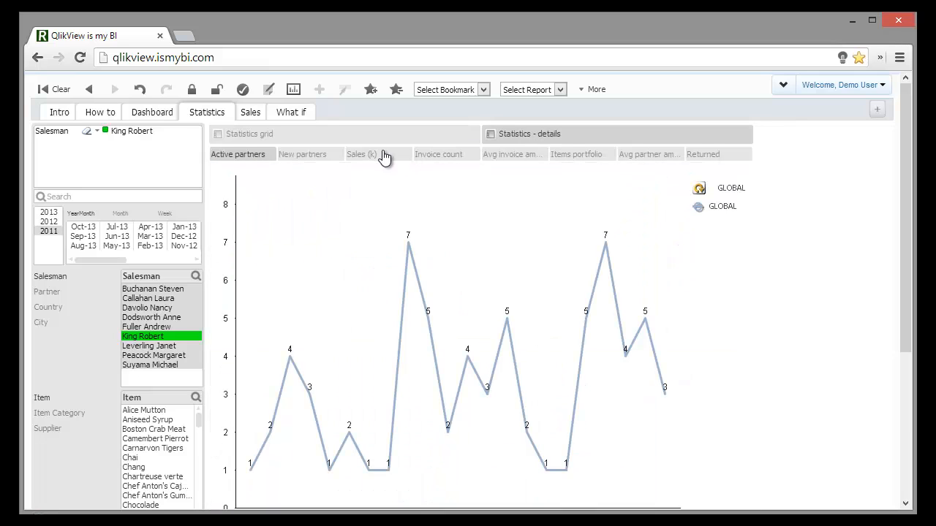
click(361, 155)
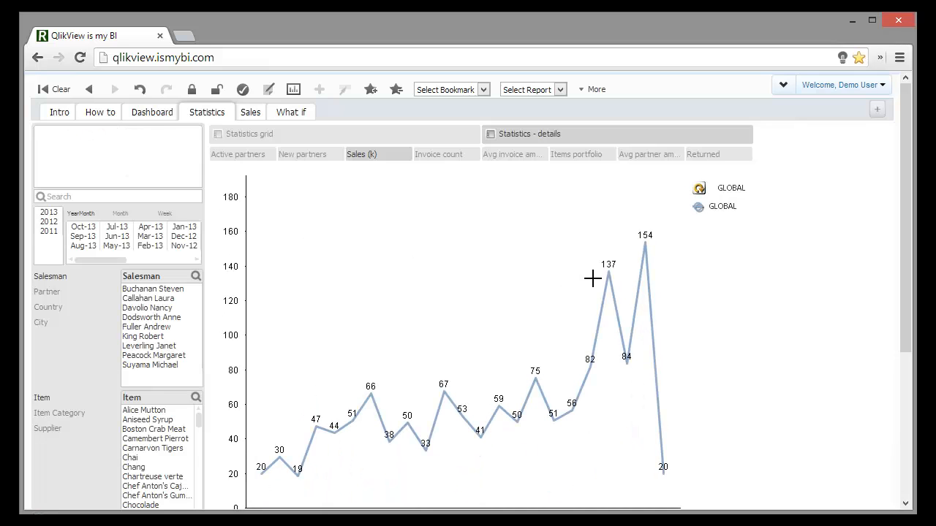
click(696, 187)
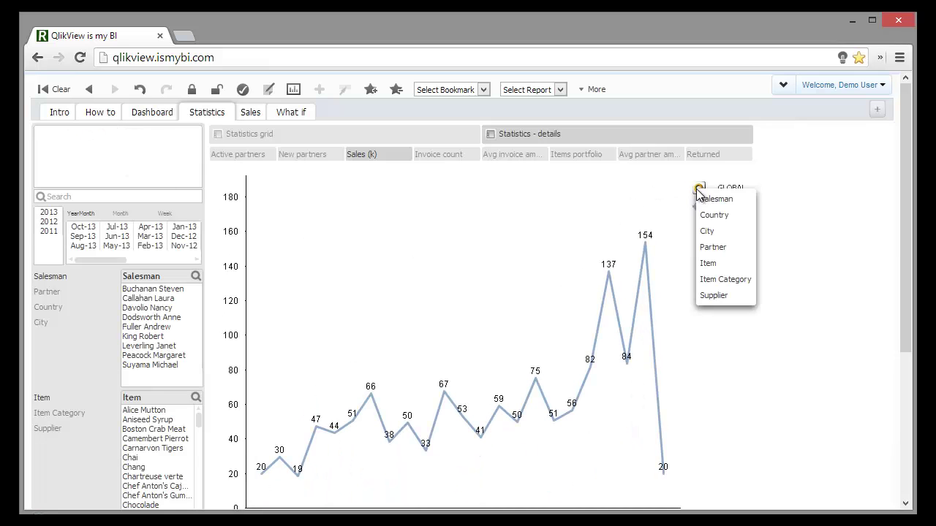
click(717, 199)
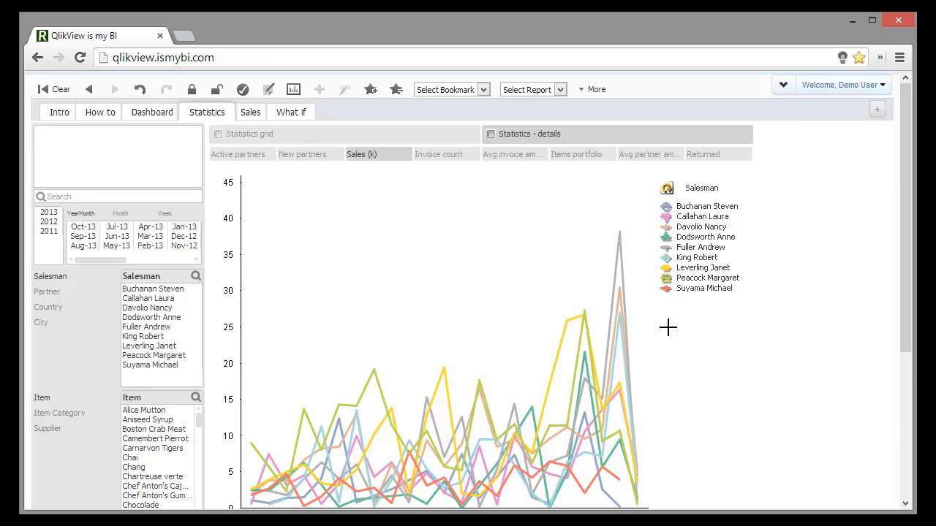
mouse_move(256, 125)
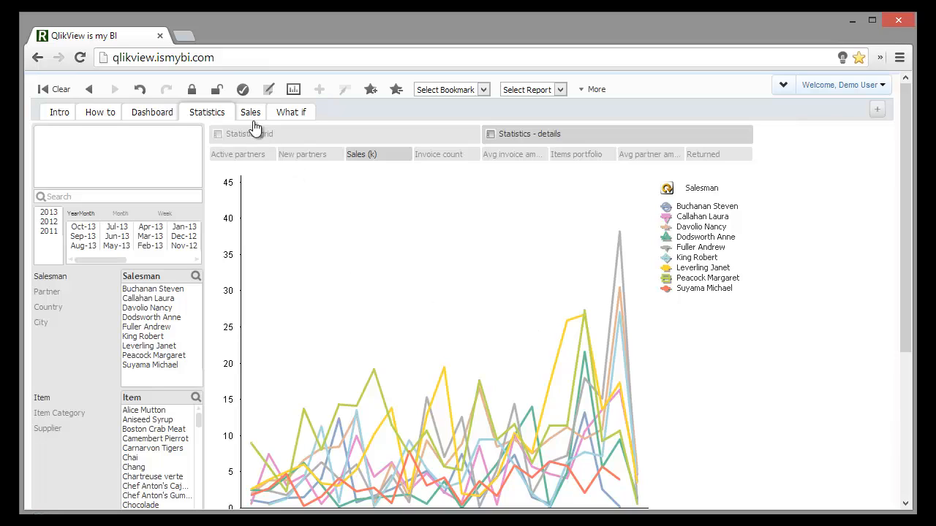
Step: On the Sales sheet's Top view, rank salesmen by gross margin (Peacock Margaret 17,297, King Robert 16,728)
click(250, 111)
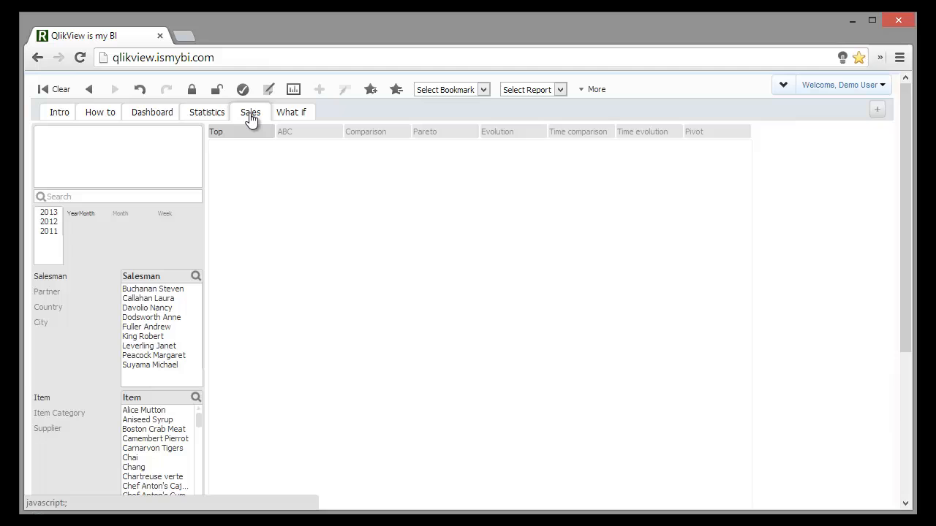
click(250, 111)
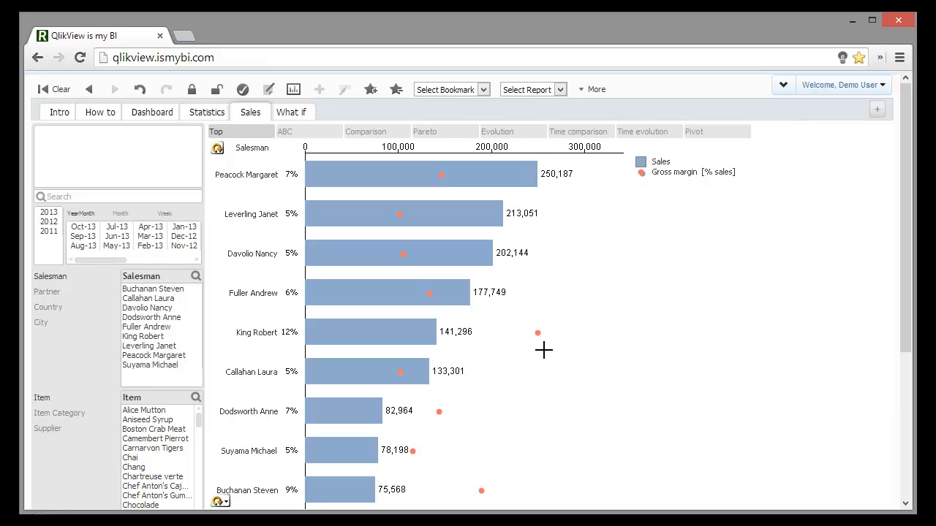
mouse_move(550, 352)
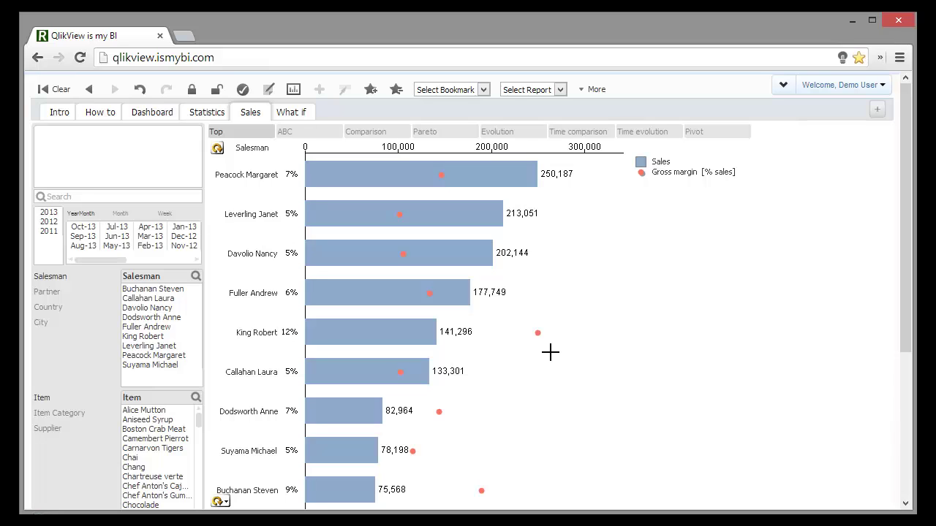
mouse_move(680, 281)
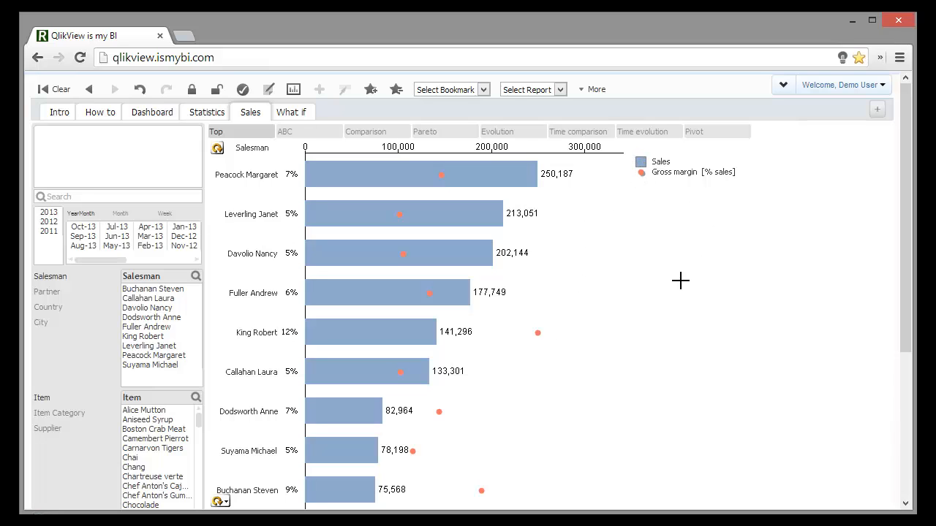
scroll(down, 3)
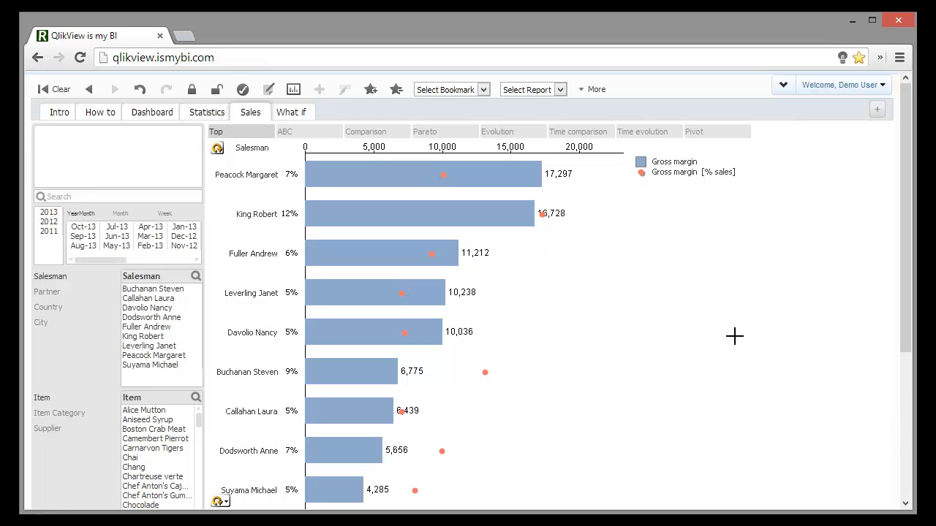
mouse_move(432, 213)
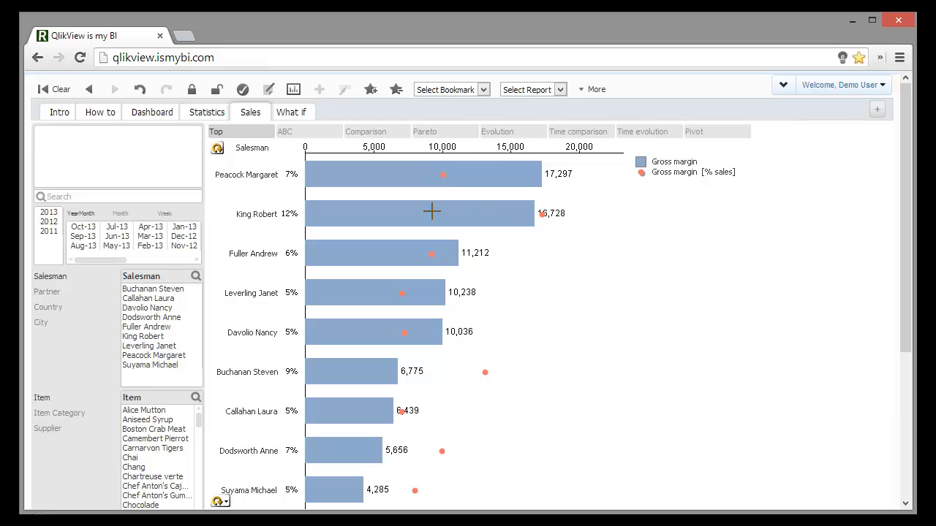
mouse_move(583, 260)
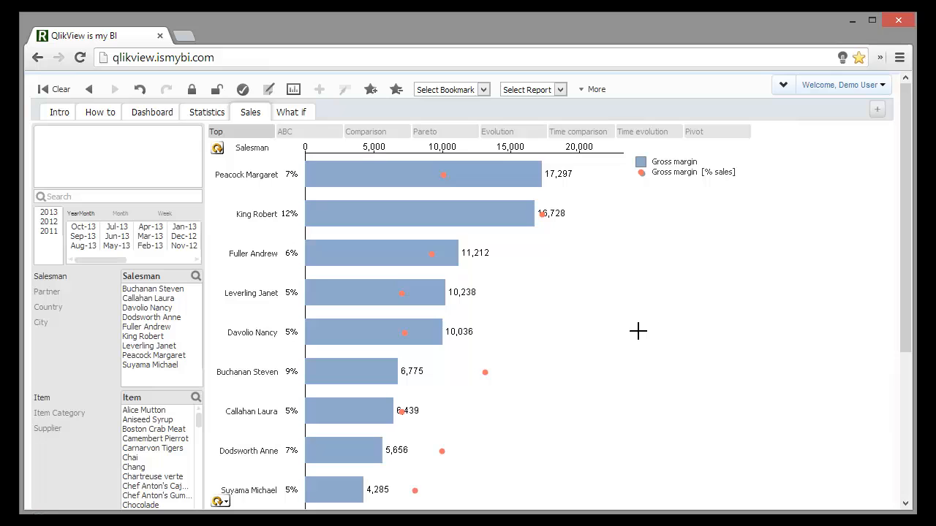
mouse_move(293, 138)
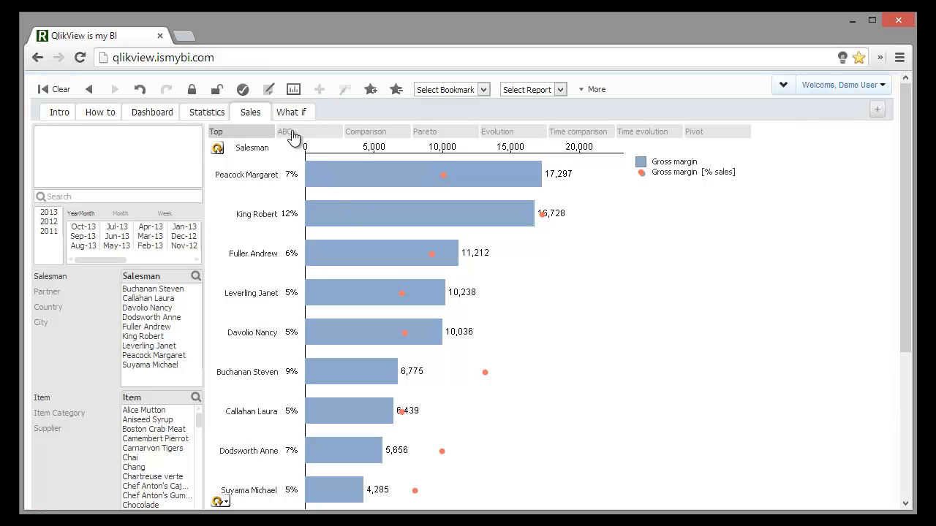
Step: Show the ABC quadrant chart of gross margin against sales for the four selected salesmen
click(287, 132)
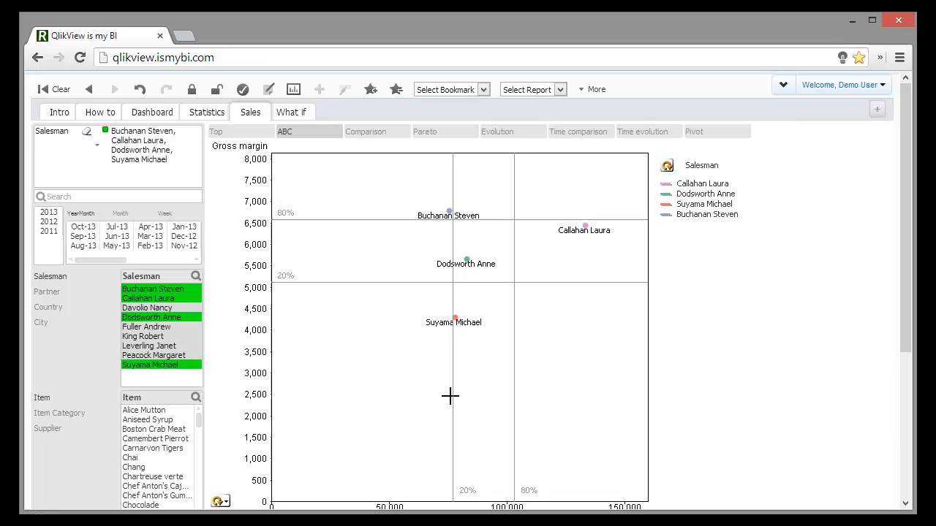
mouse_move(618, 258)
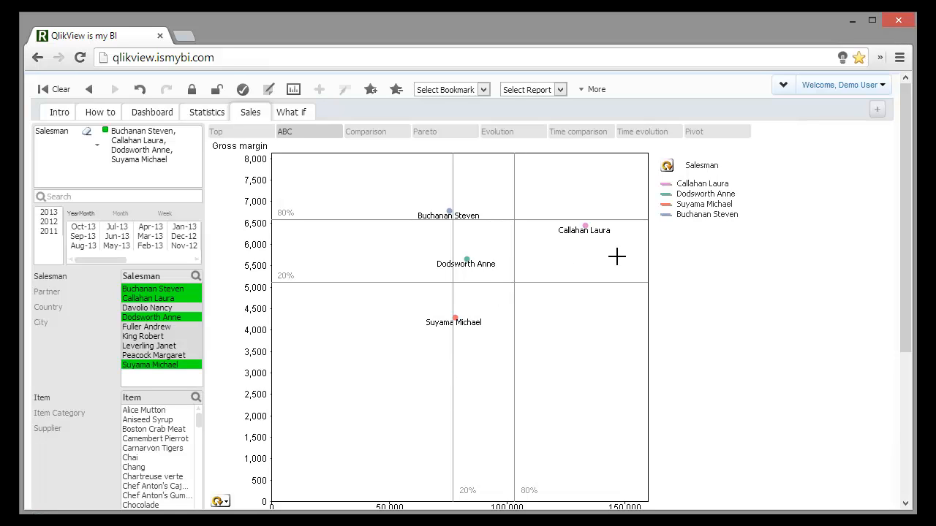
mouse_move(598, 265)
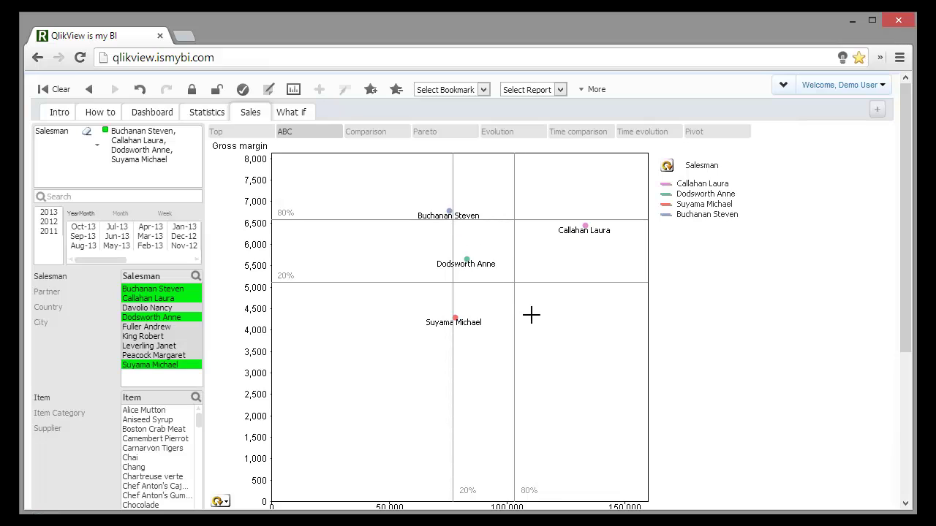
mouse_move(553, 337)
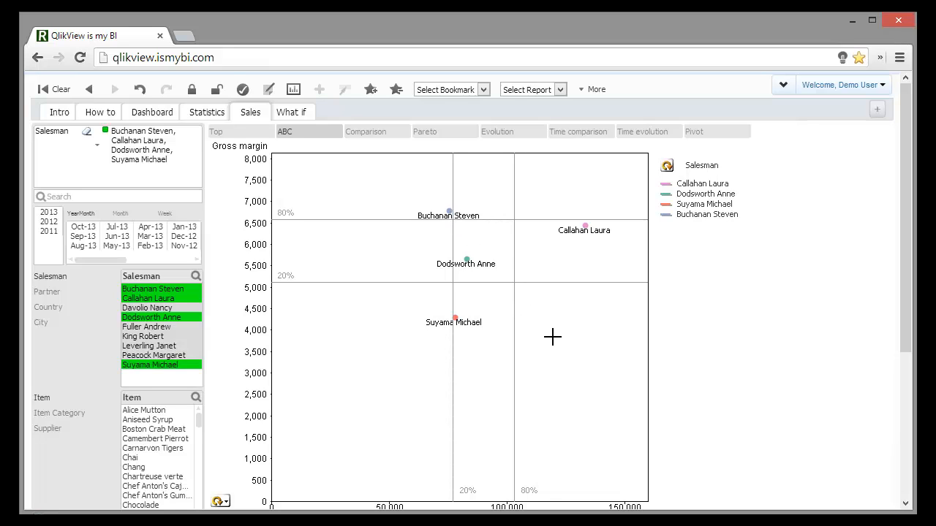
mouse_move(541, 325)
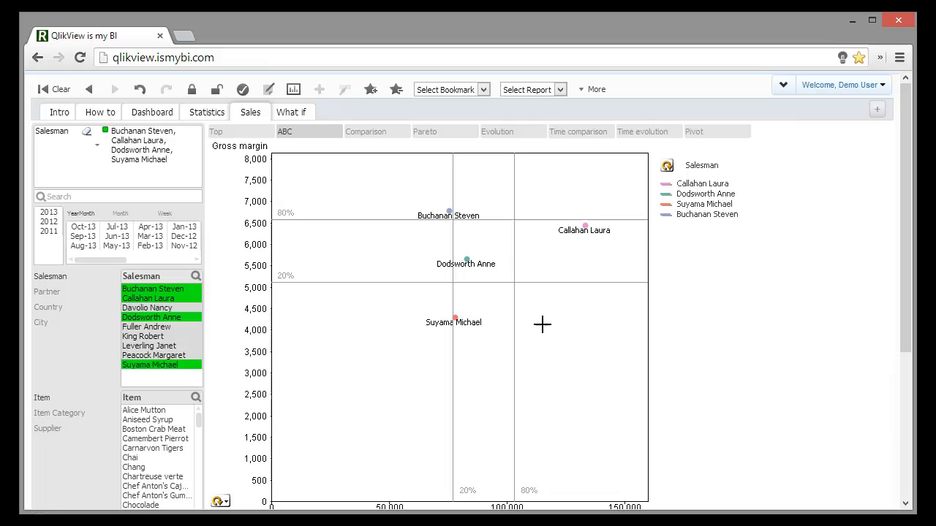
mouse_move(324, 144)
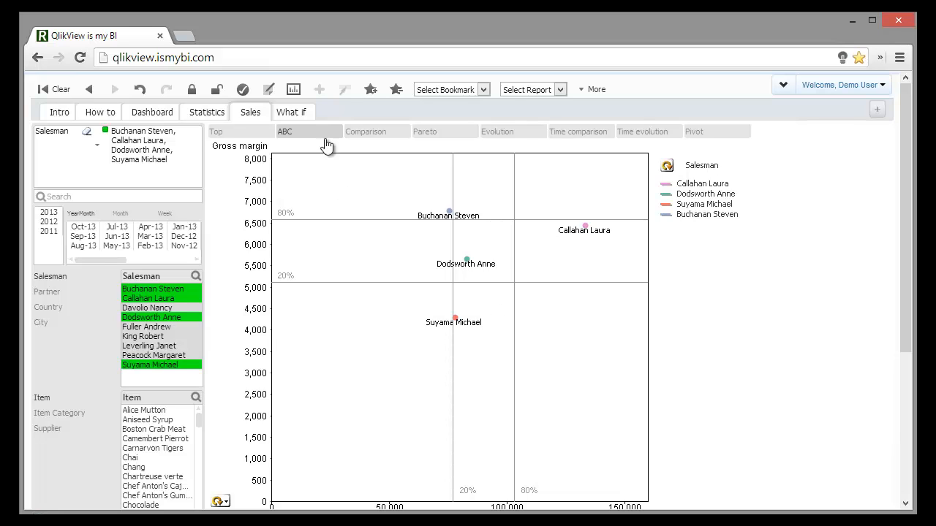
Step: In the Comparison view, chart monthly Gross margin instead of sales for the four salesmen
click(366, 131)
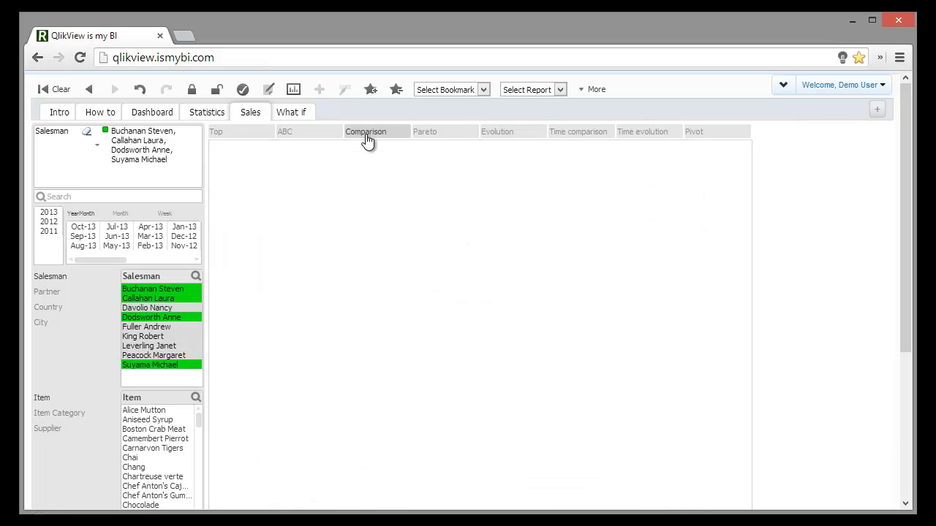
click(366, 131)
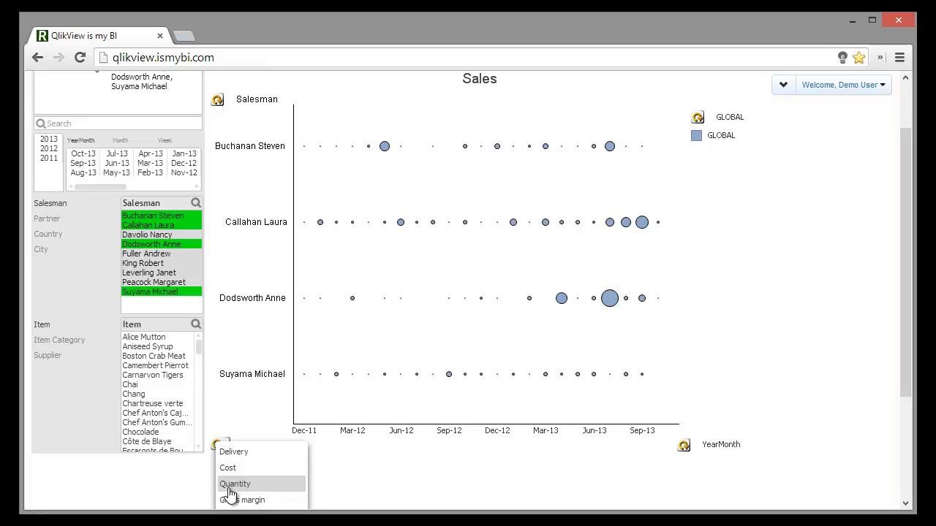
click(246, 500)
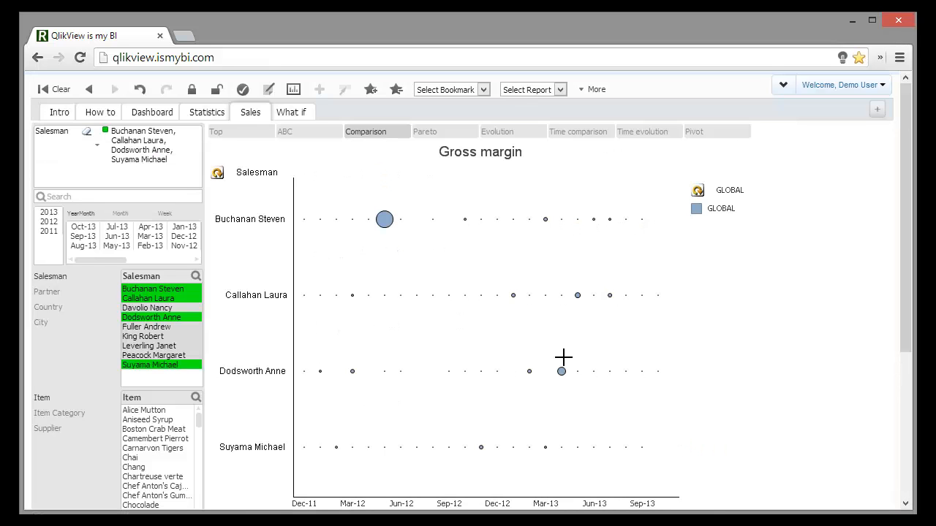
mouse_move(392, 238)
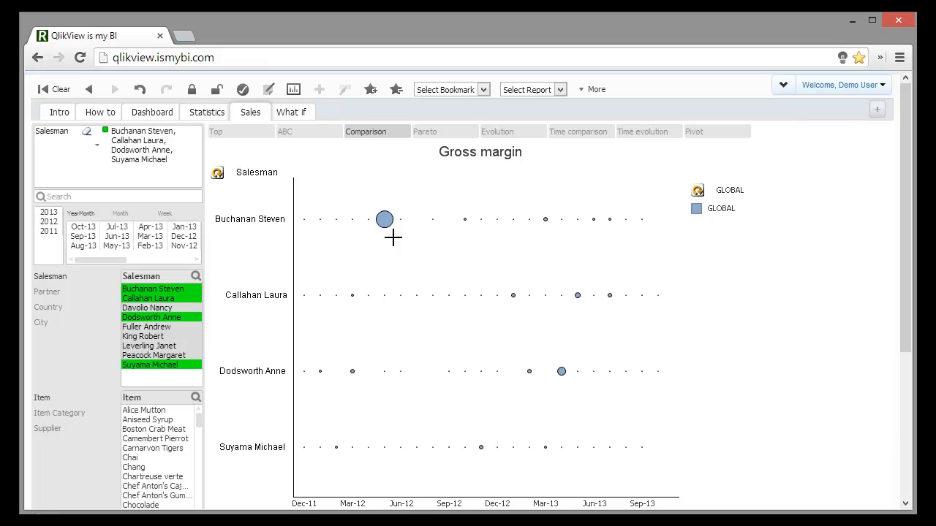
mouse_move(383, 220)
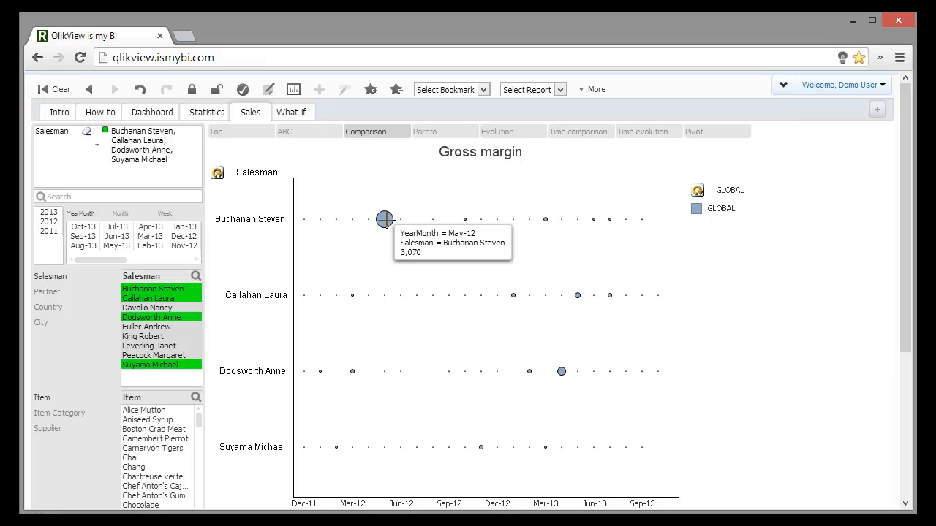
mouse_move(395, 261)
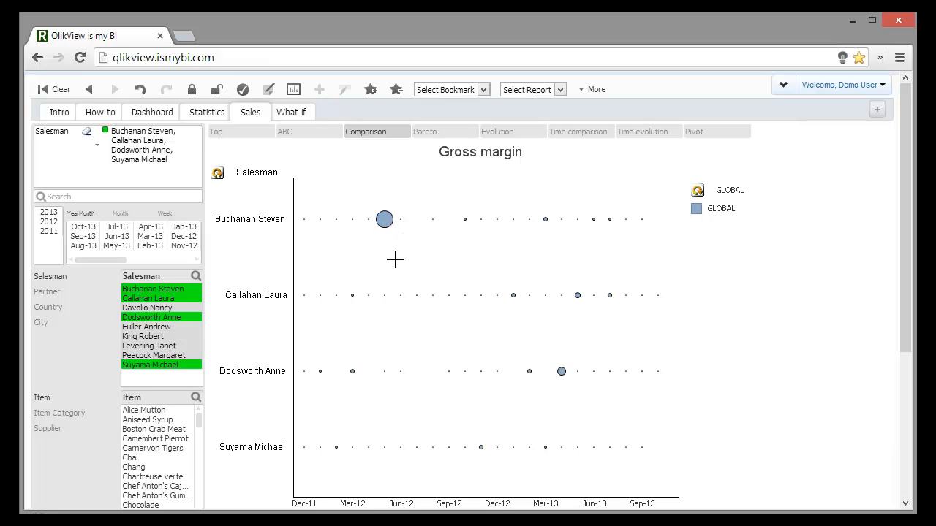
mouse_move(698, 194)
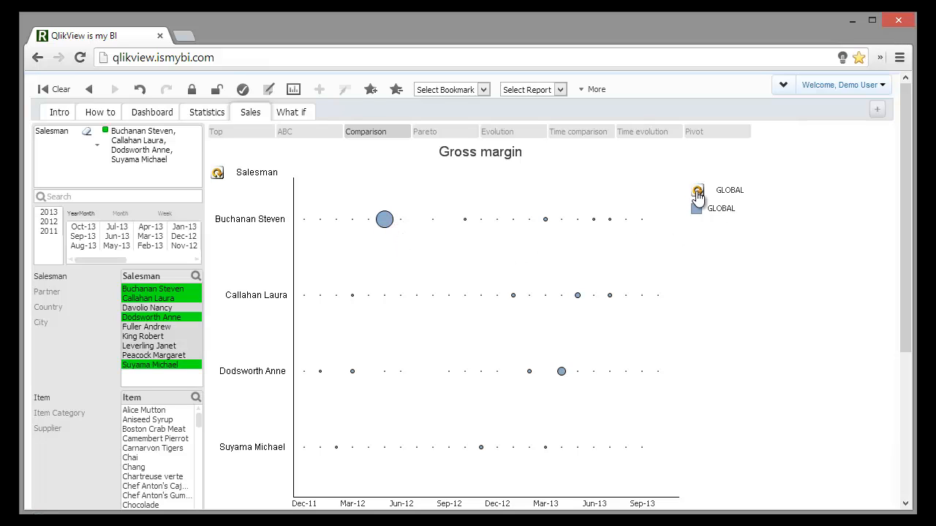
Step: Colour the gross margin bubbles by Item Category via the legend's dimension selector
click(697, 190)
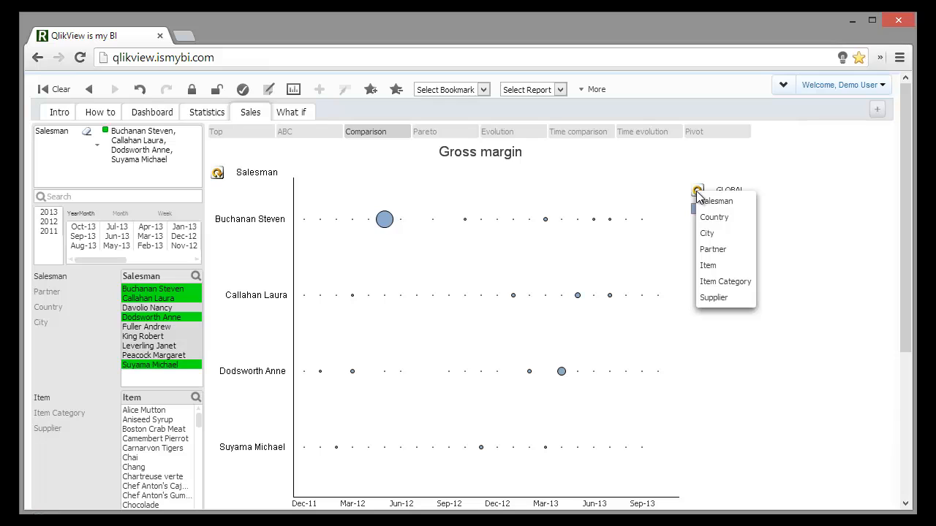
mouse_move(725, 281)
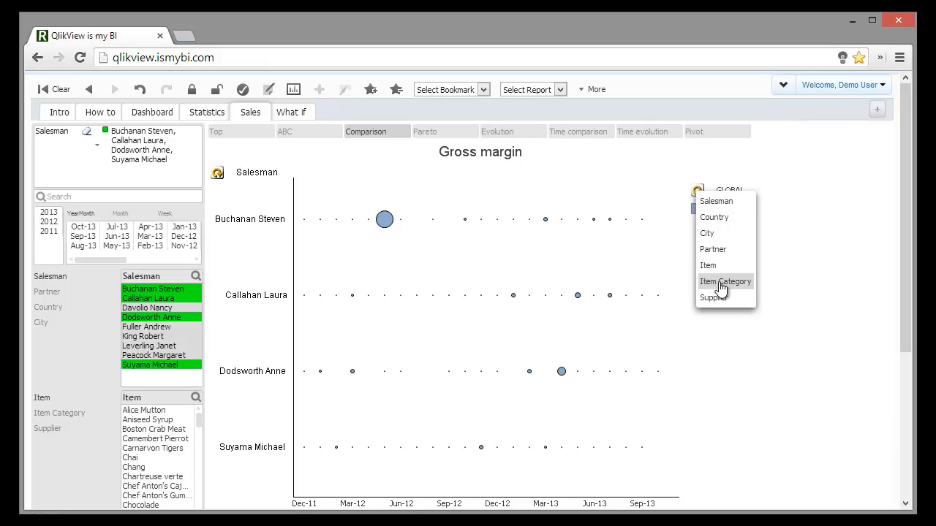
click(725, 281)
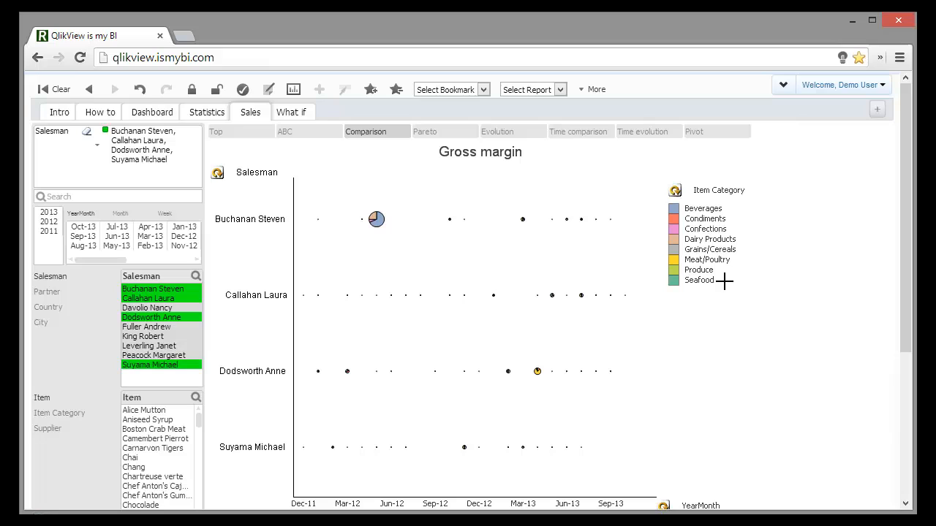
mouse_move(740, 200)
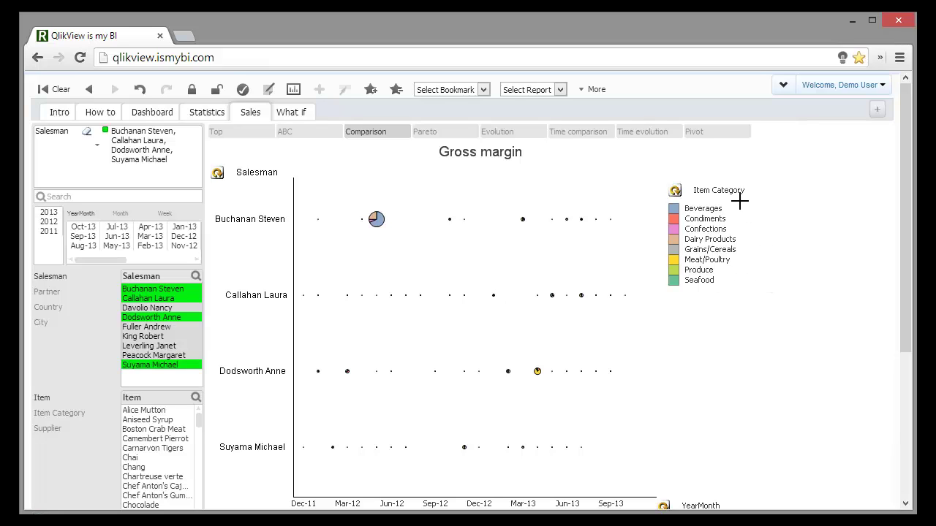
mouse_move(732, 204)
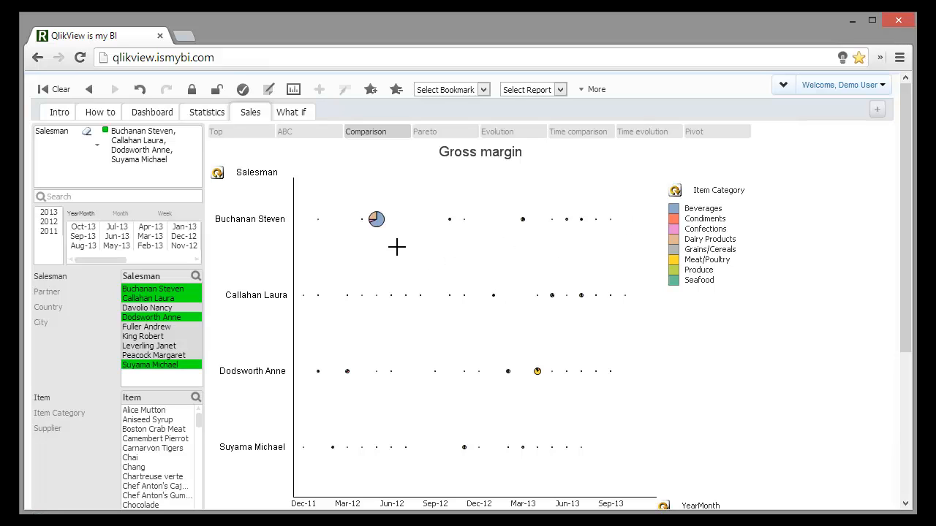
mouse_move(369, 269)
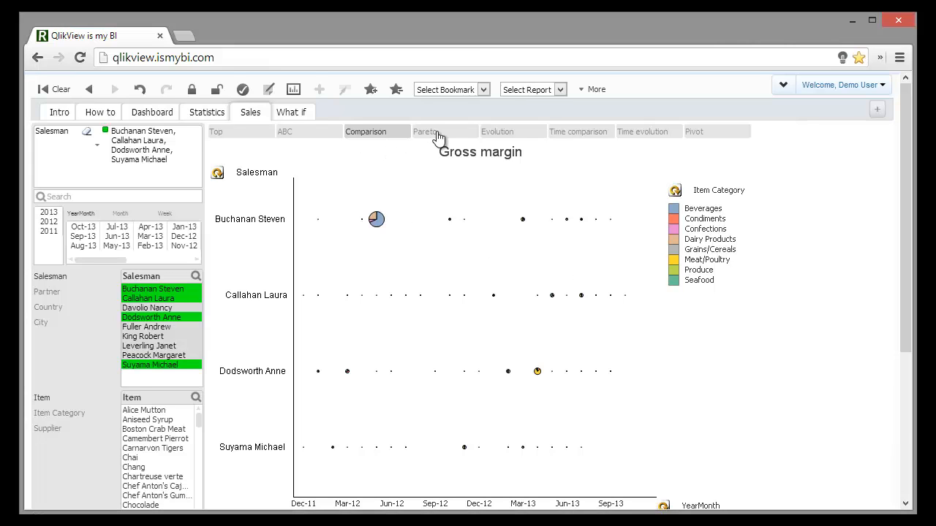
Step: View the Pareto chart of sales by salesman, then switch to the What if sheet
click(427, 131)
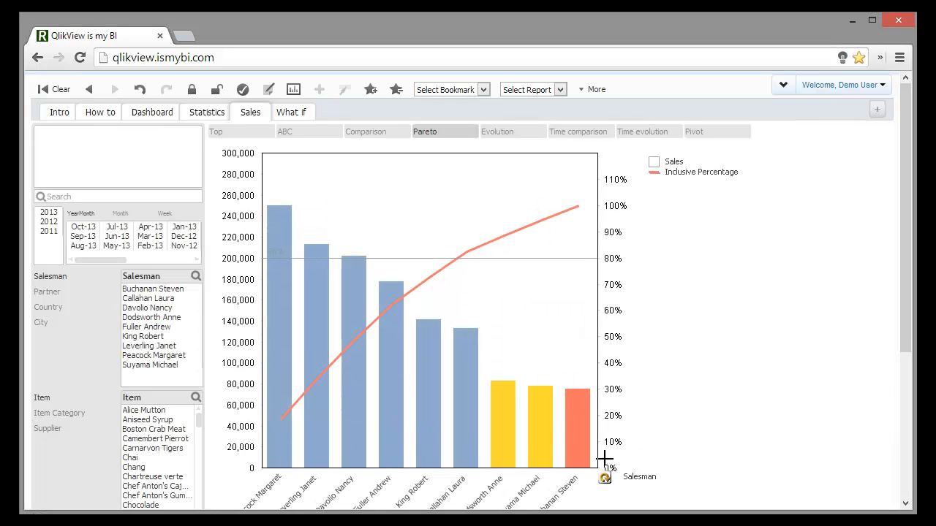
mouse_move(602, 477)
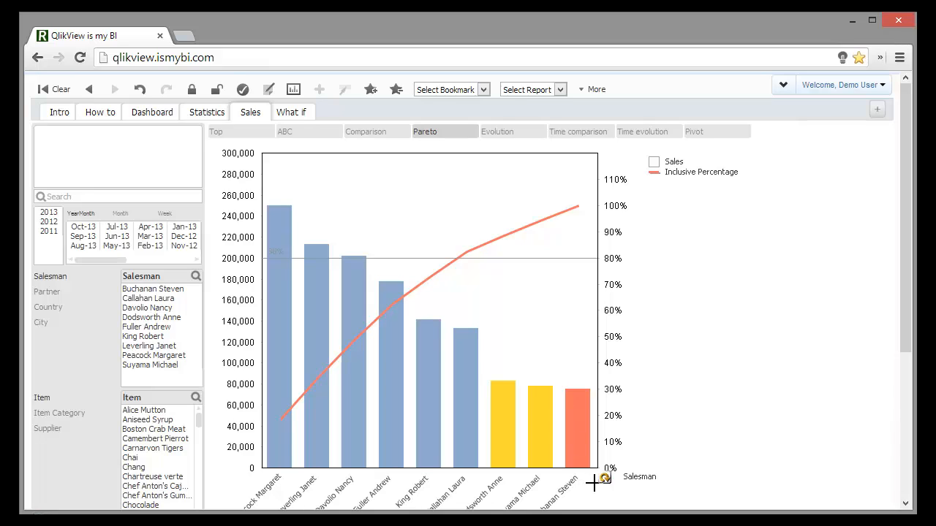
mouse_move(275, 172)
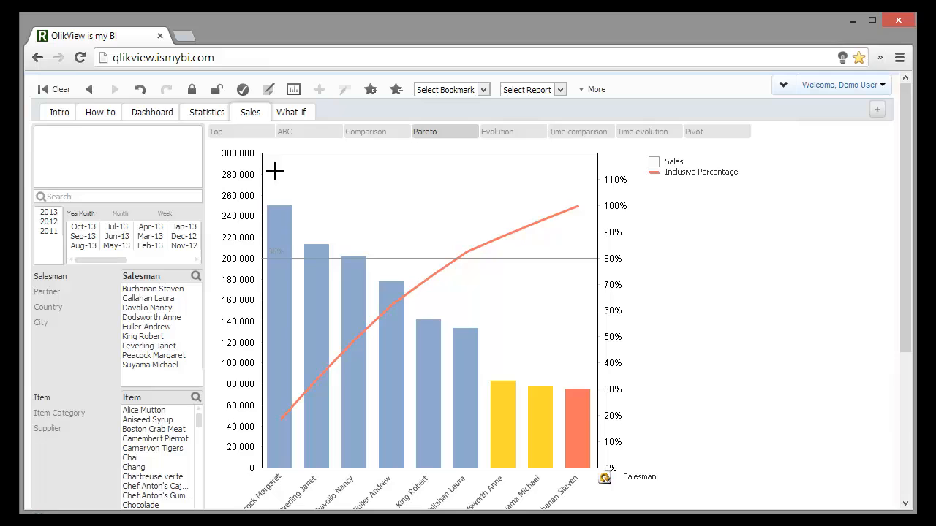
click(291, 111)
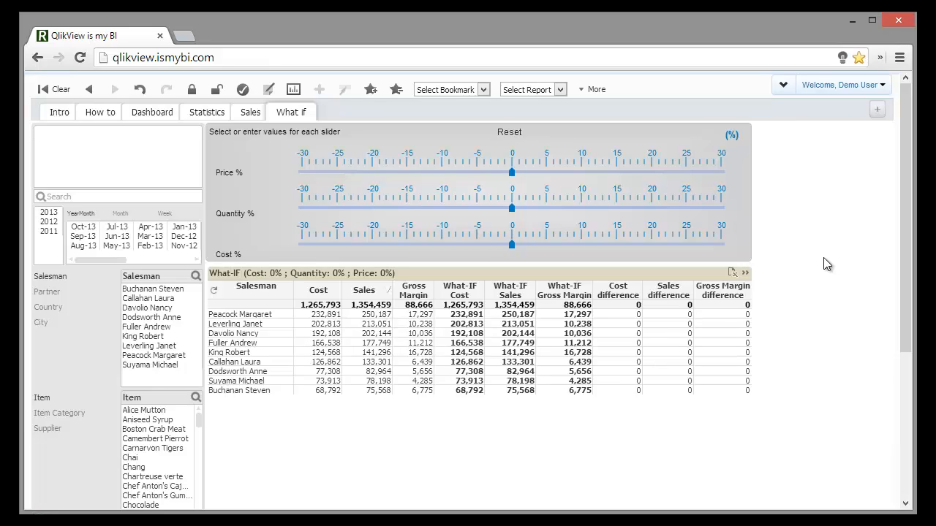
mouse_move(503, 175)
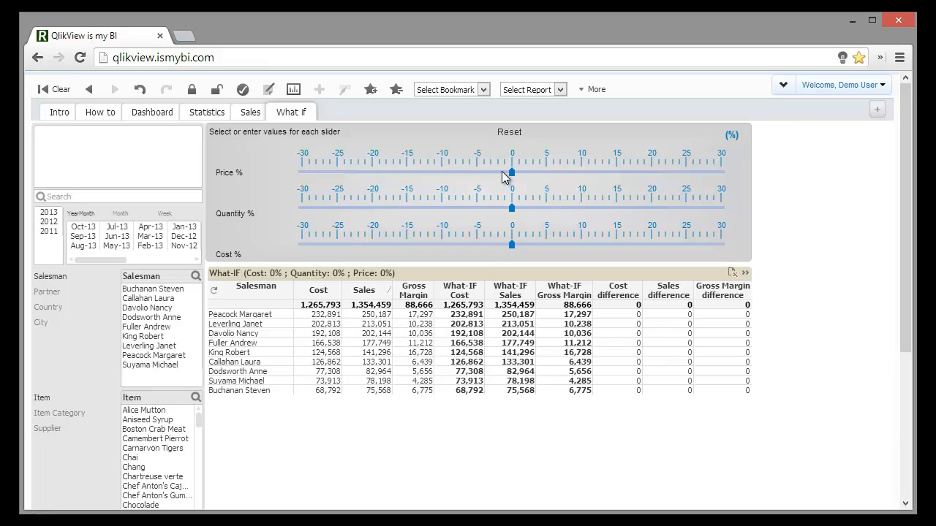
mouse_move(514, 175)
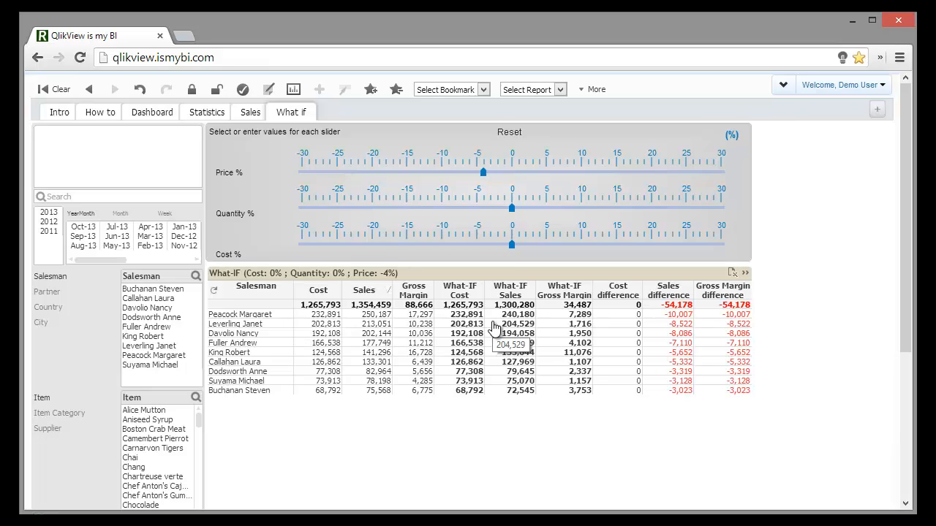
mouse_move(839, 333)
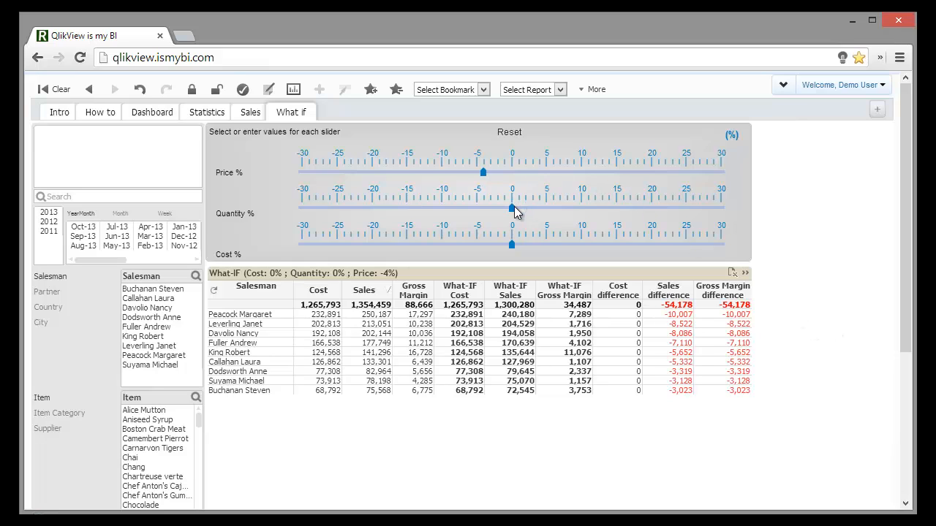
Step: Set the Quantity % slider to 10, lifting what-if sales to 1,430,308
drag(512, 208, 582, 207)
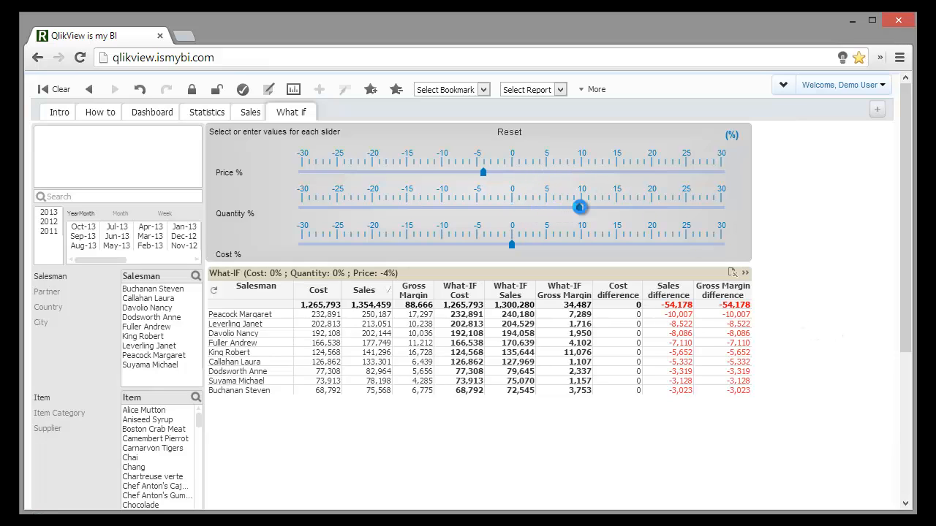
drag(579, 207, 582, 208)
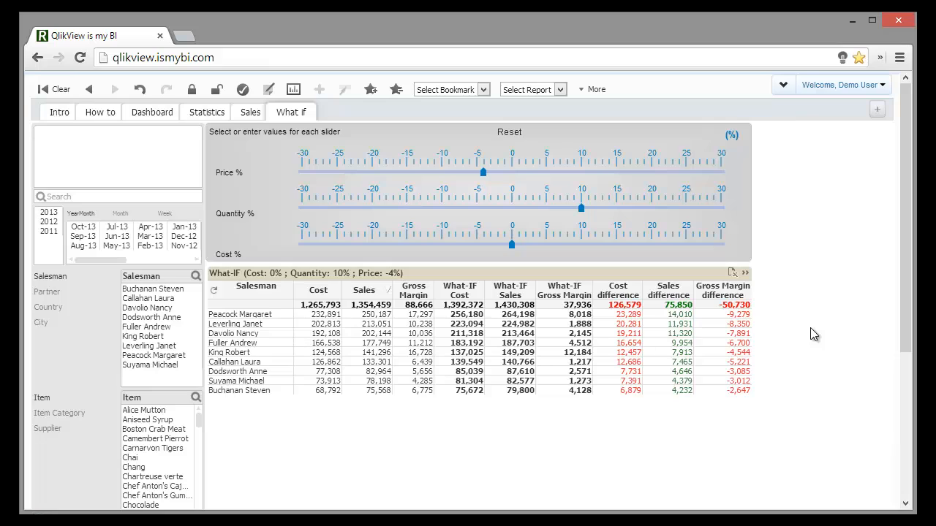
mouse_move(744, 318)
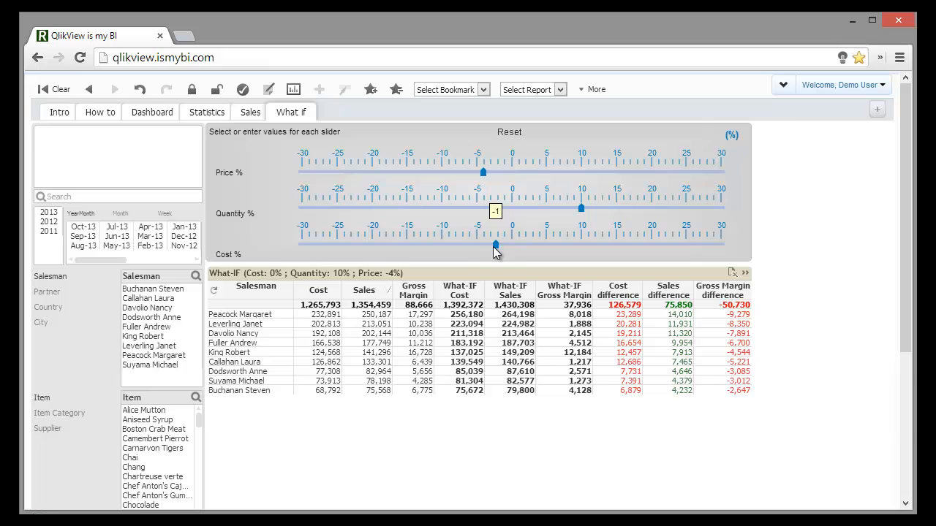
Step: Set the Cost % slider to -3, bringing what-if cost to 1,350,601
drag(496, 246, 489, 246)
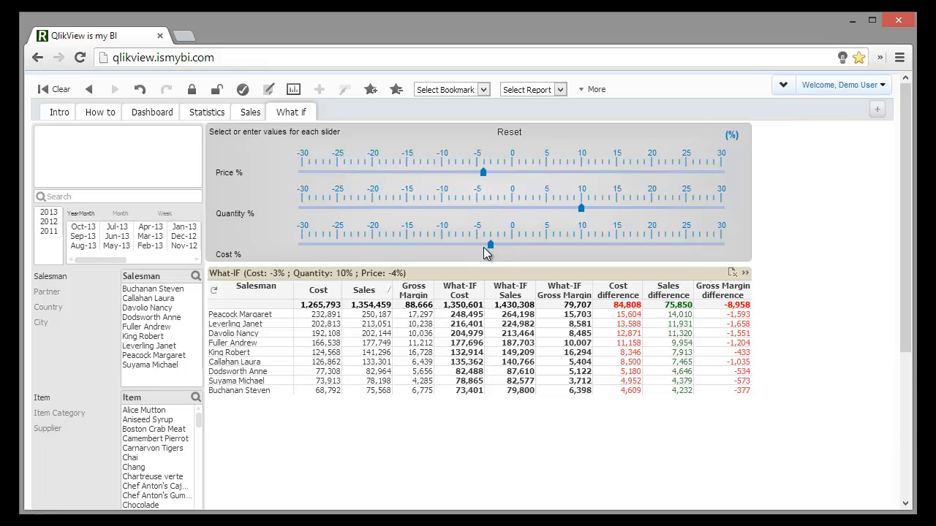